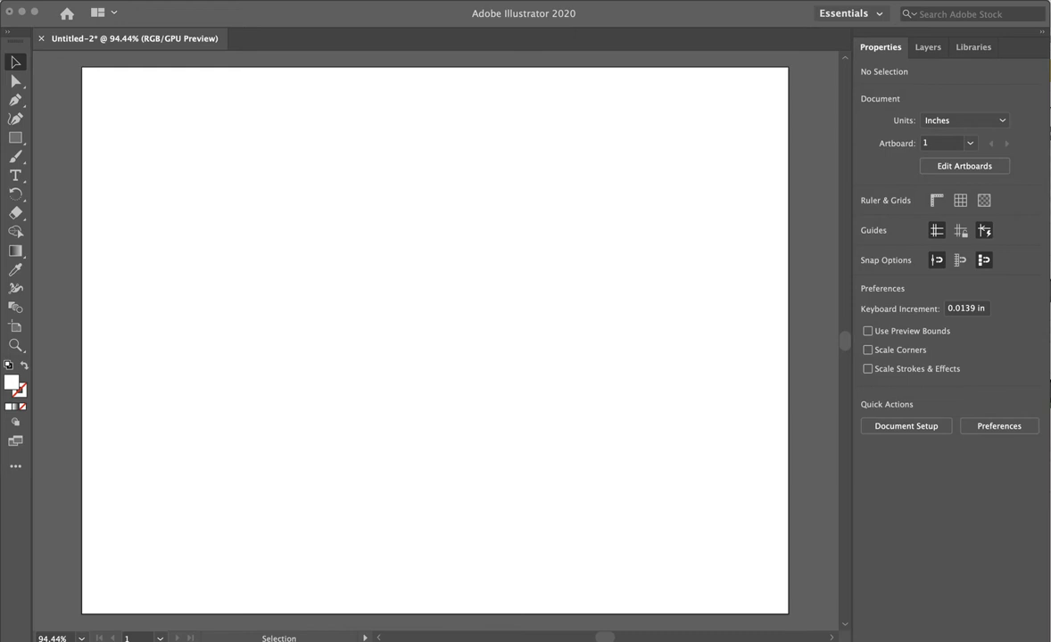
pyautogui.moveTo(256, 369)
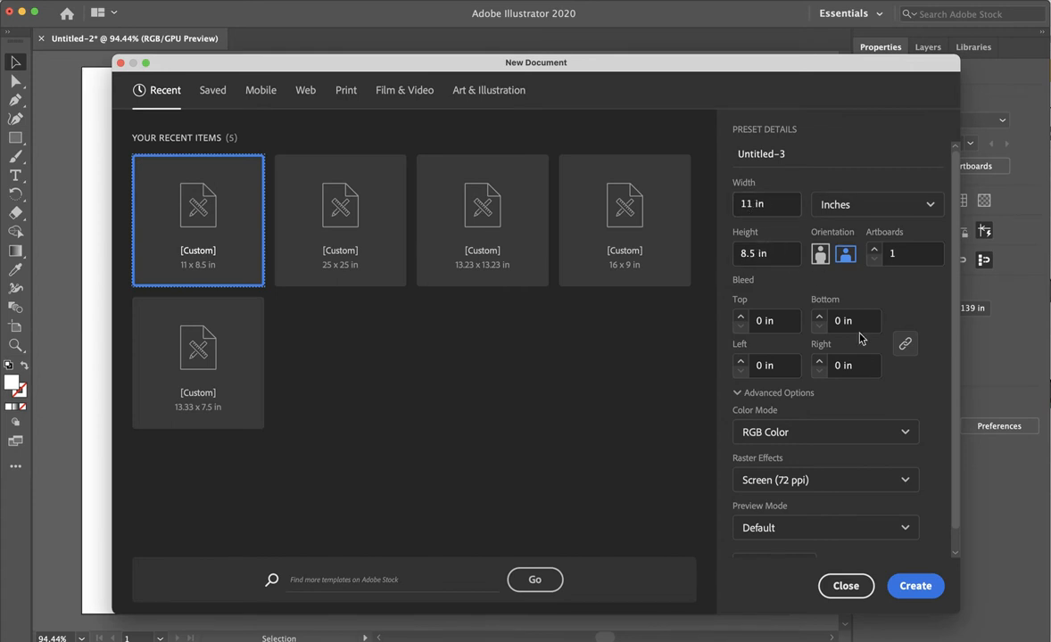
pyautogui.moveTo(815, 370)
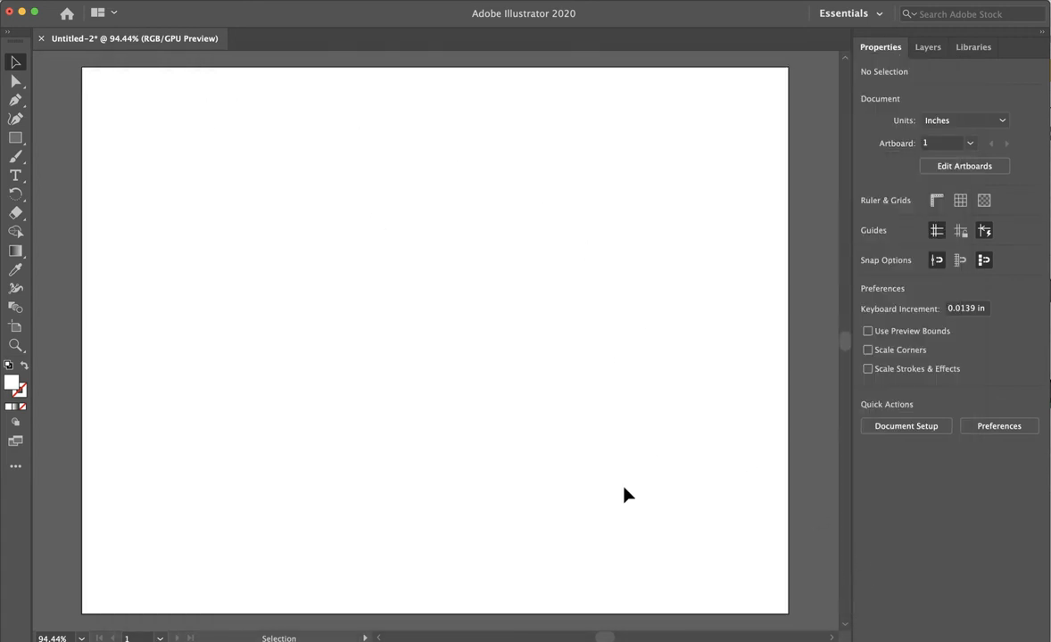
pyautogui.moveTo(129, 73)
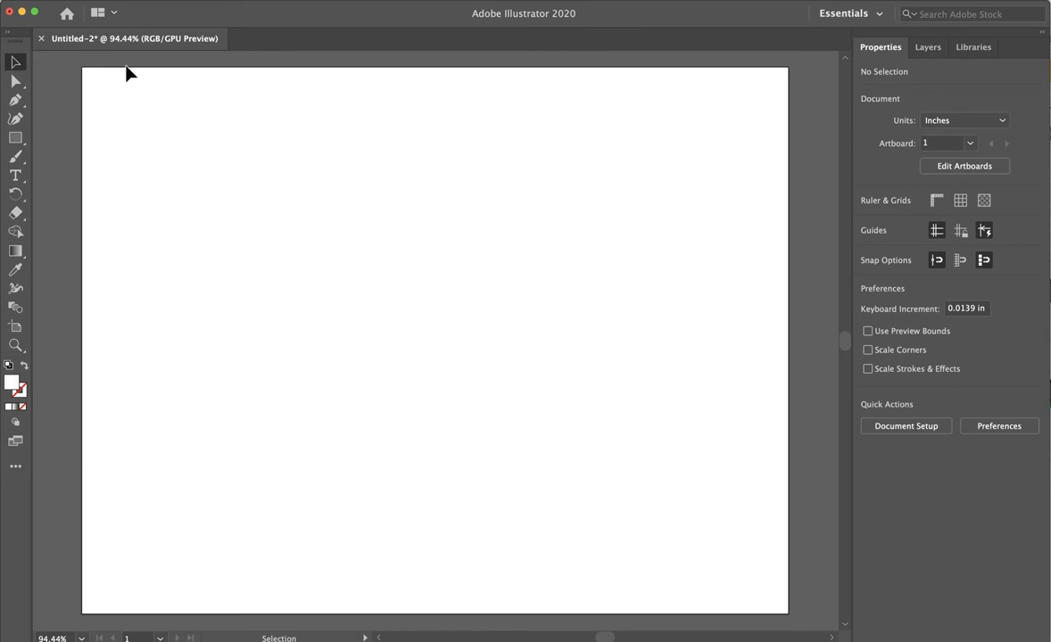
# Step: Place IMG_1284.jpeg from the iCloud Desktop into the document
pyautogui.click(27, 7)
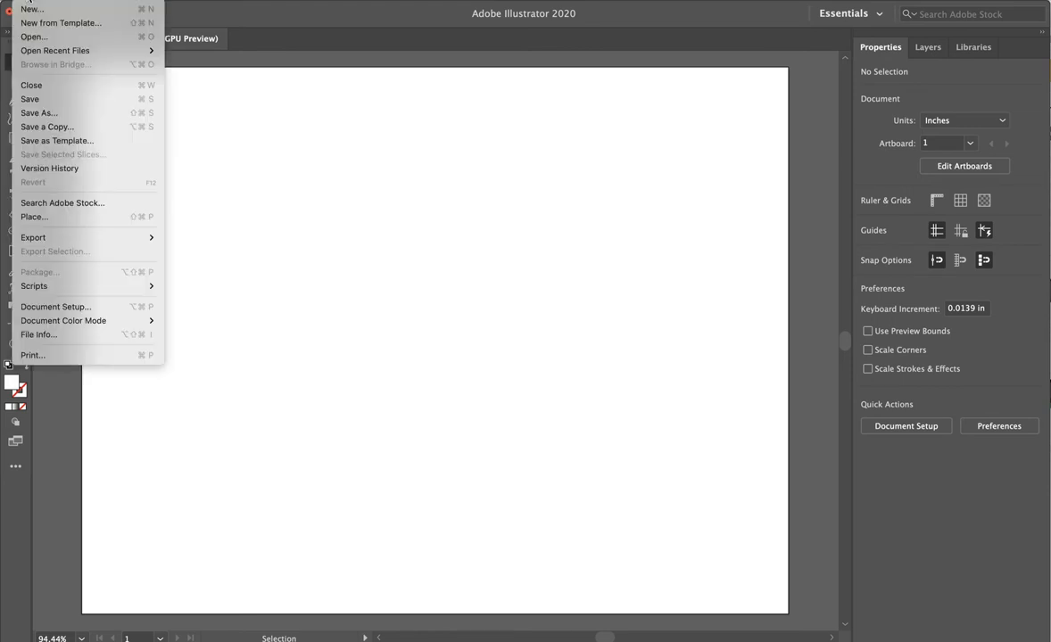
pyautogui.moveTo(62, 217)
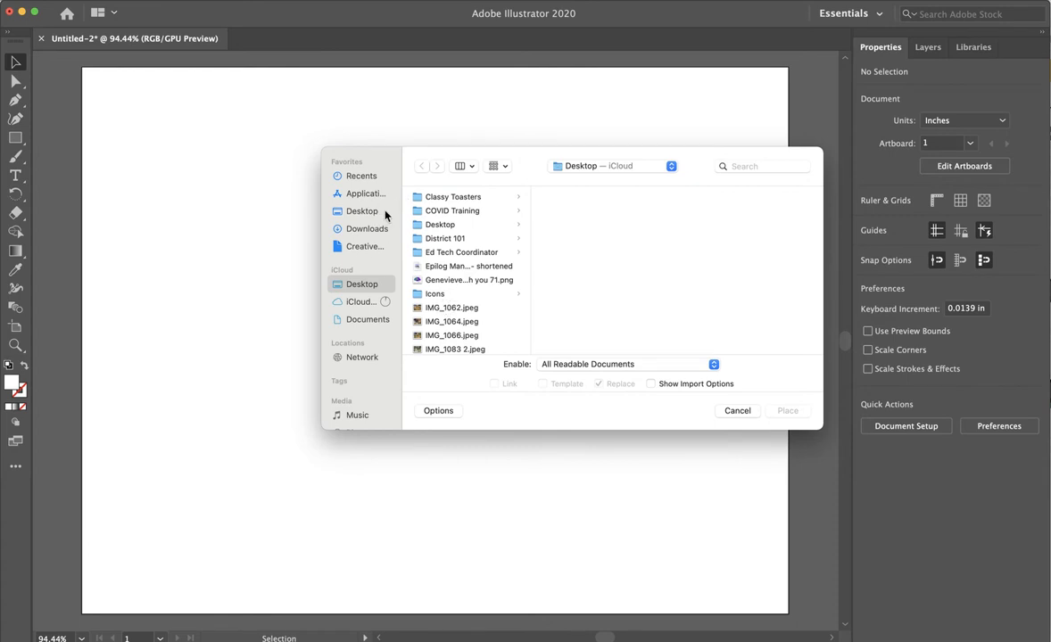
pyautogui.scroll(-3)
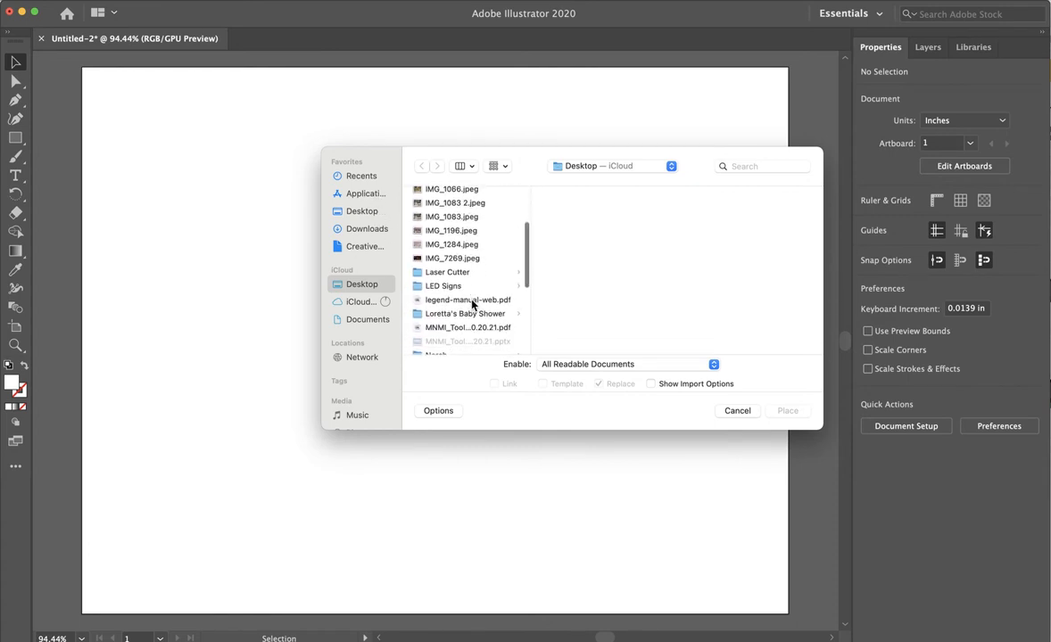
pyautogui.click(452, 284)
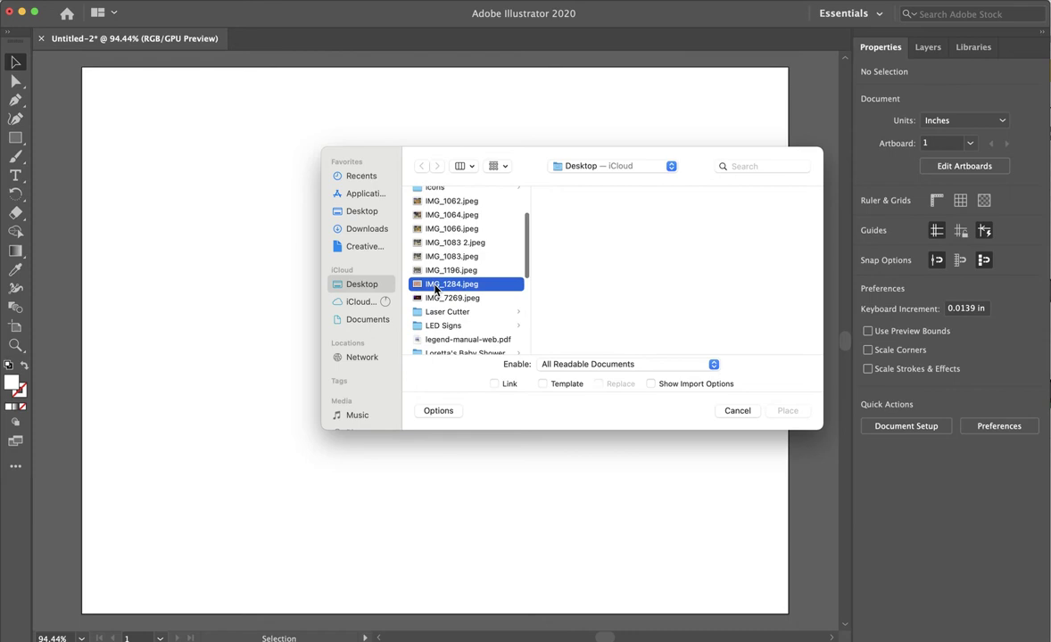
pyautogui.click(451, 284)
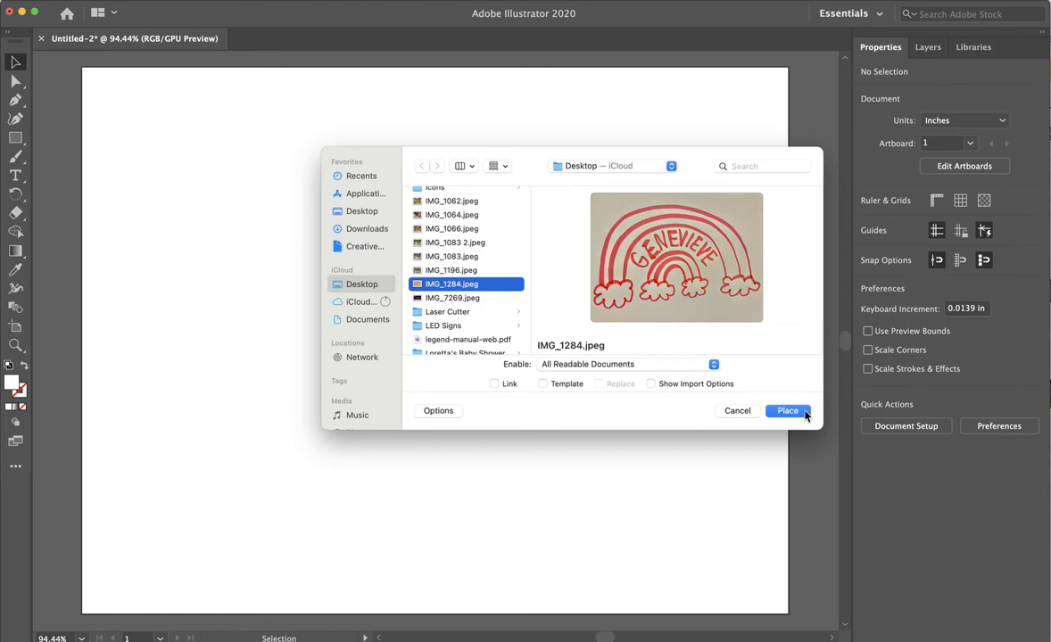
pyautogui.click(787, 410)
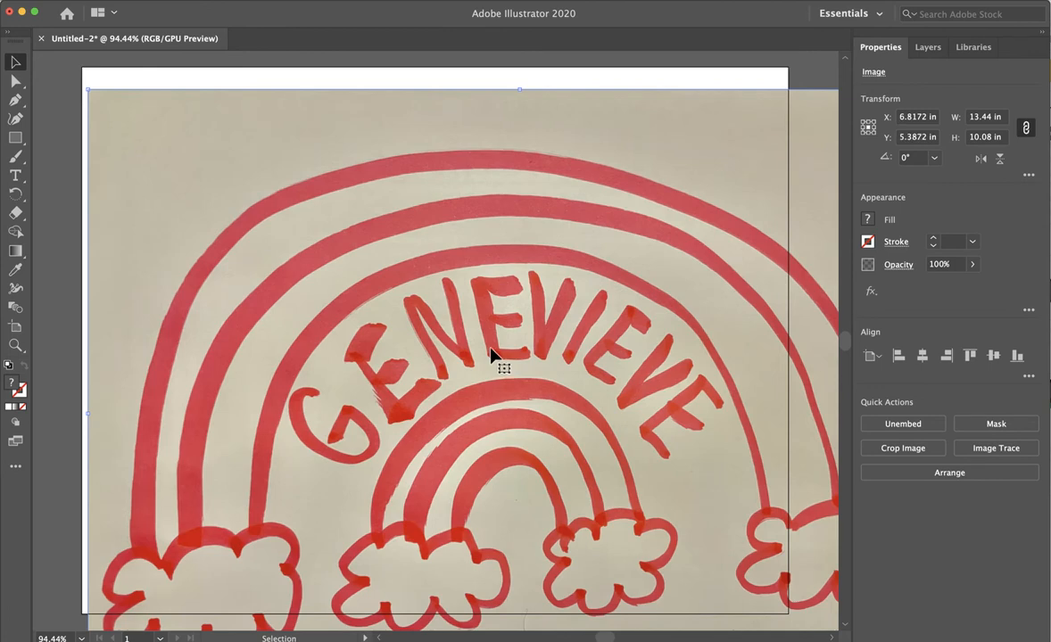
pyautogui.moveTo(89, 94)
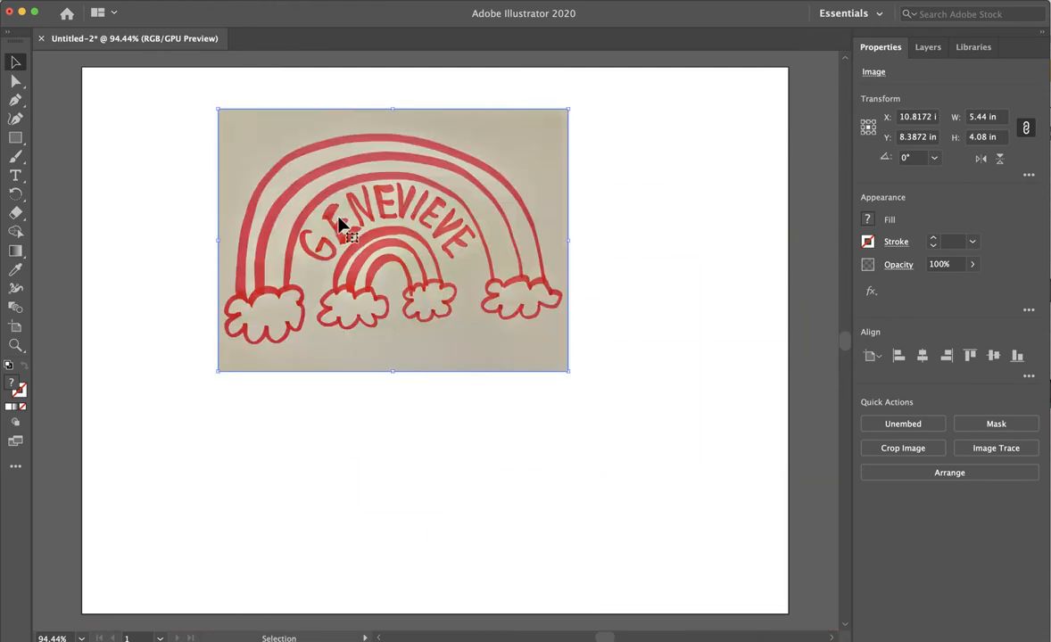
# Step: Place the rainbow photo at about 5.44 × 4.08 inches, positioned left of centre
pyautogui.moveTo(343, 223); pyautogui.dragTo(504, 370)
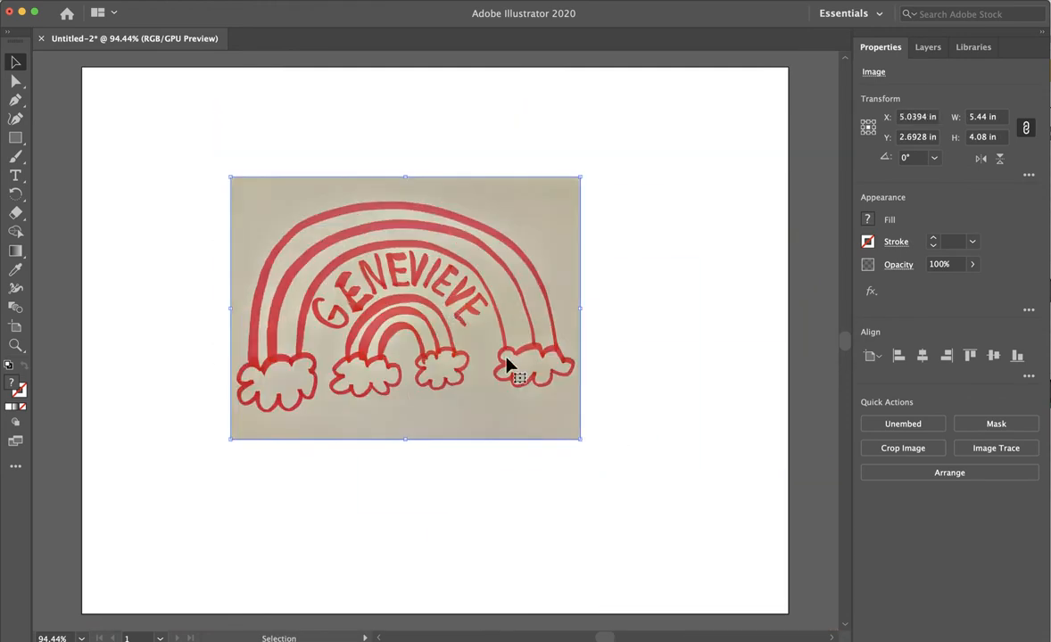
pyautogui.moveTo(509, 366); pyautogui.dragTo(615, 310)
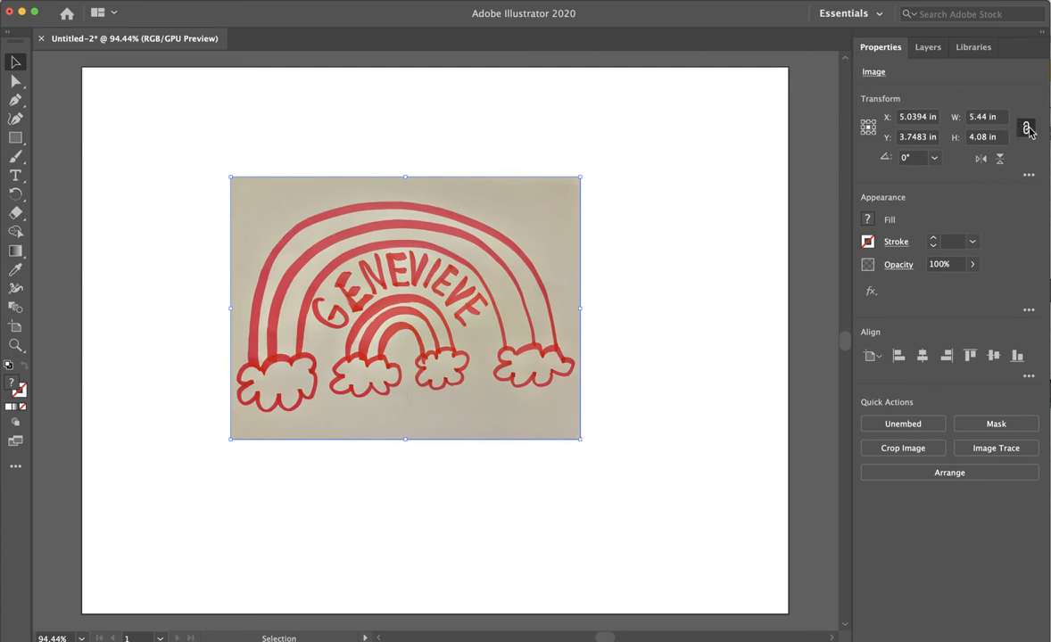
pyautogui.moveTo(706, 230)
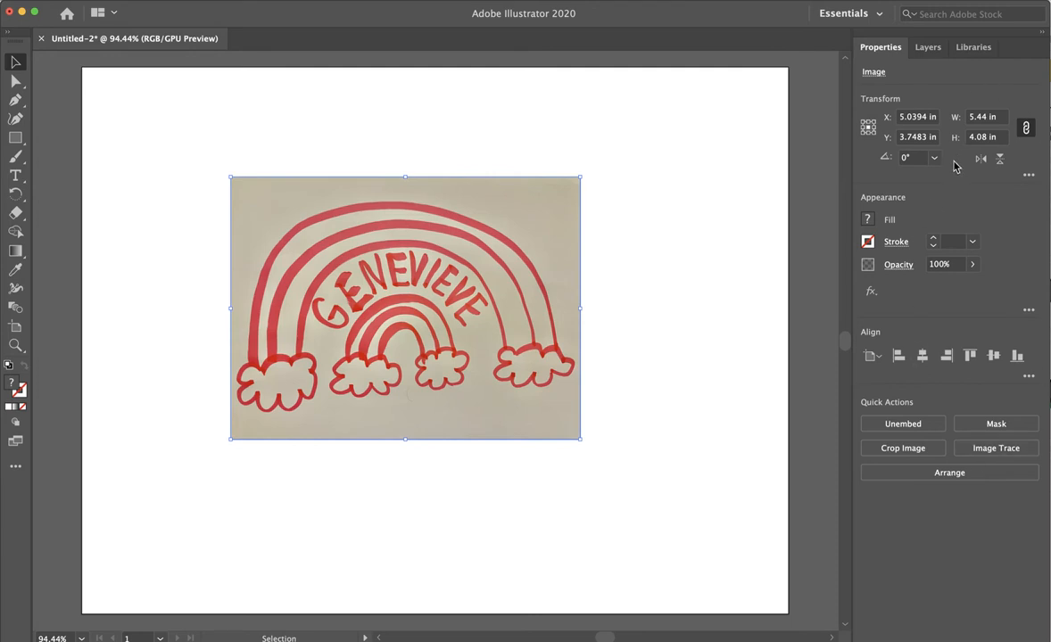
# Step: Reselect the Essentials workspace from the workspace menu, twice
pyautogui.click(848, 13)
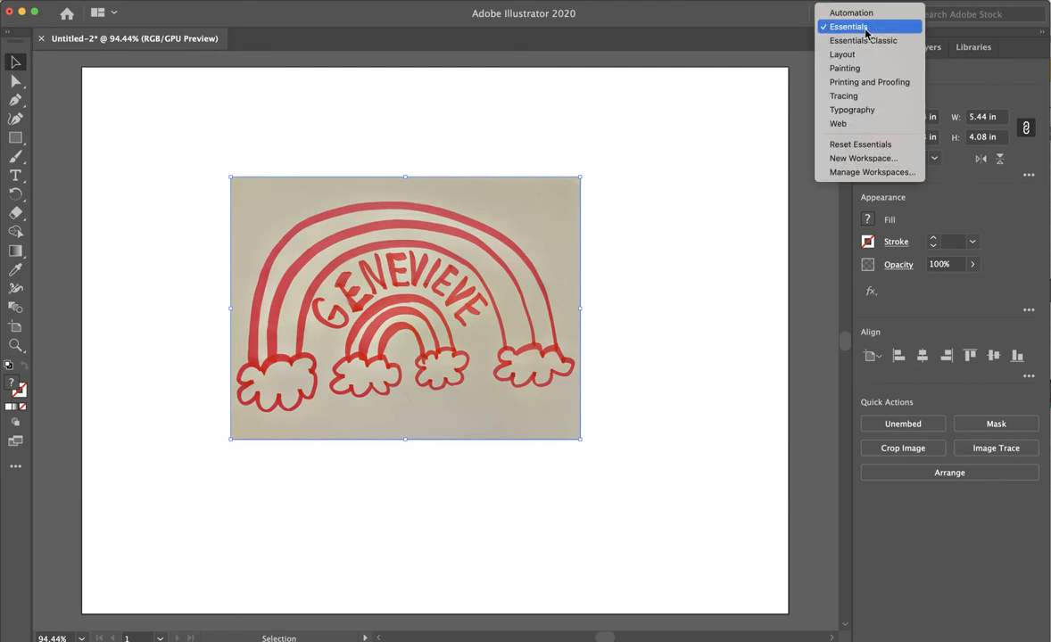
pyautogui.click(849, 25)
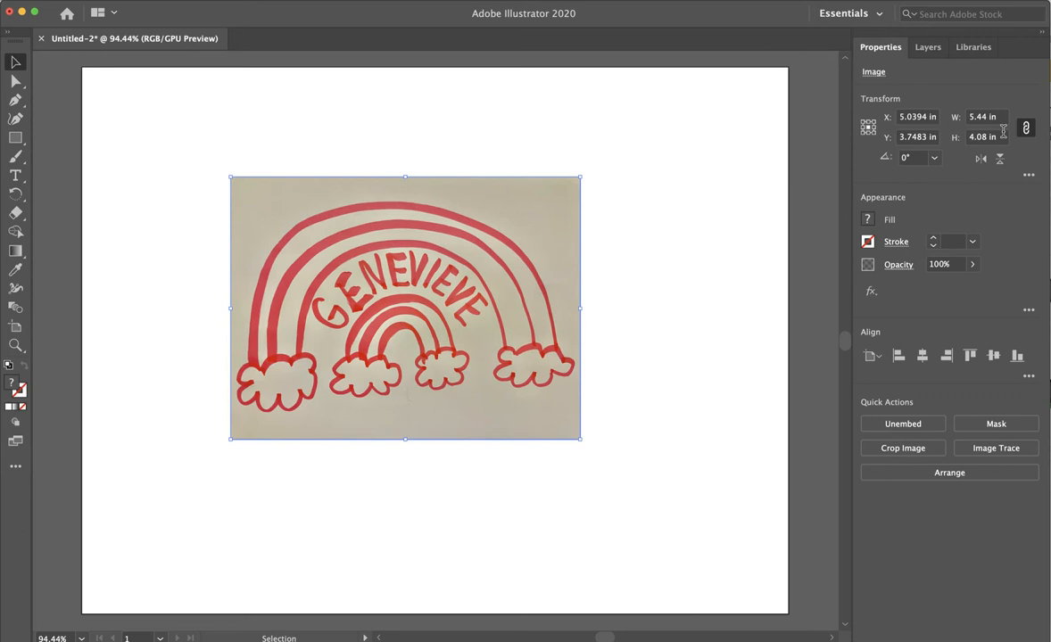
pyautogui.click(850, 14)
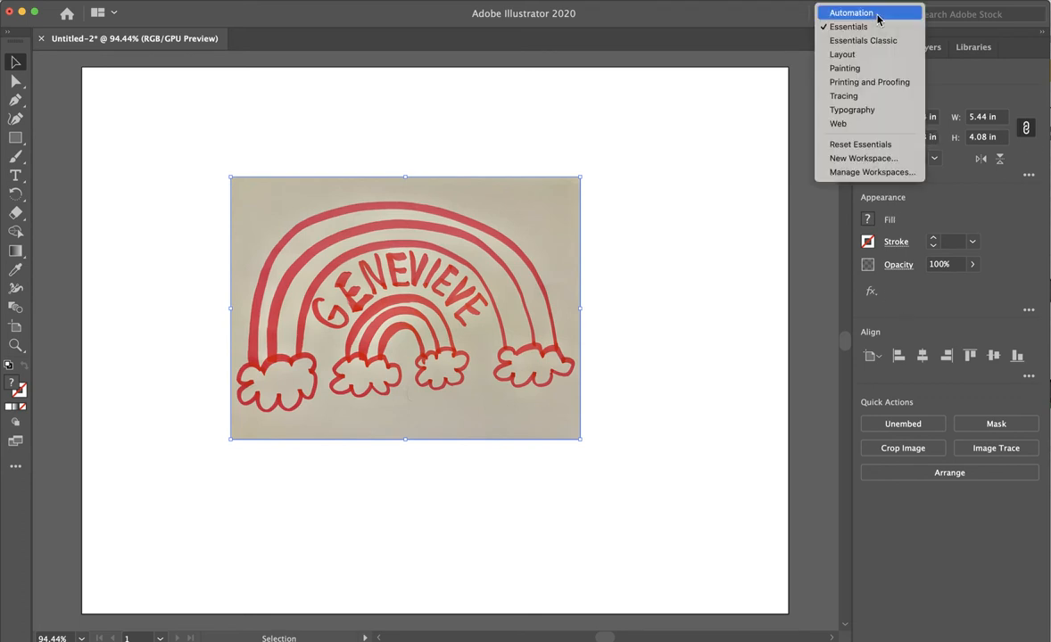
pyautogui.moveTo(849, 26)
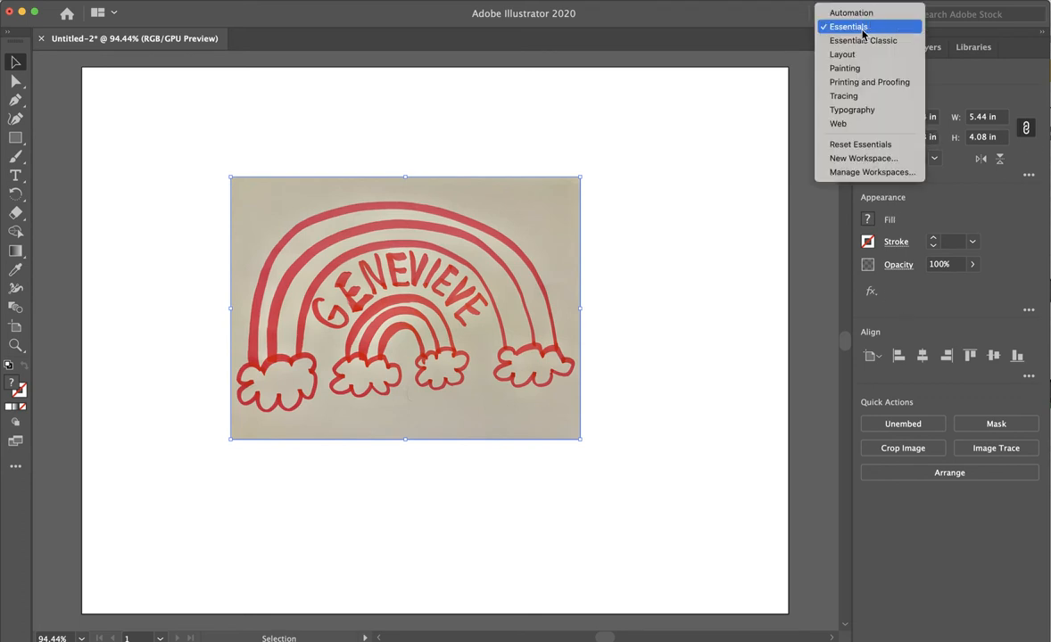
pyautogui.click(849, 26)
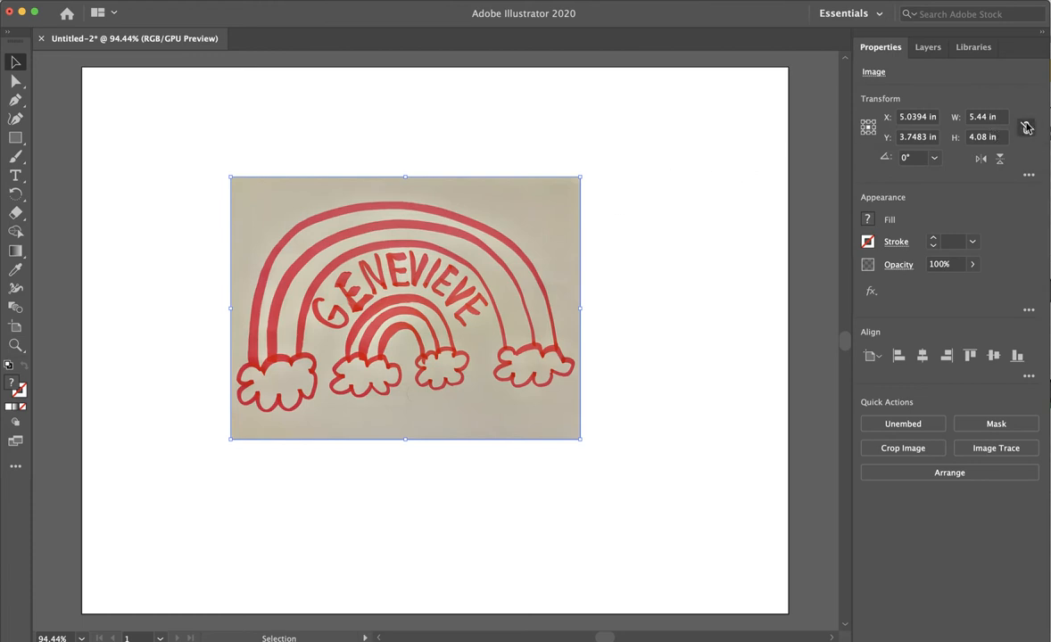
pyautogui.moveTo(1025, 127)
pyautogui.write('6')
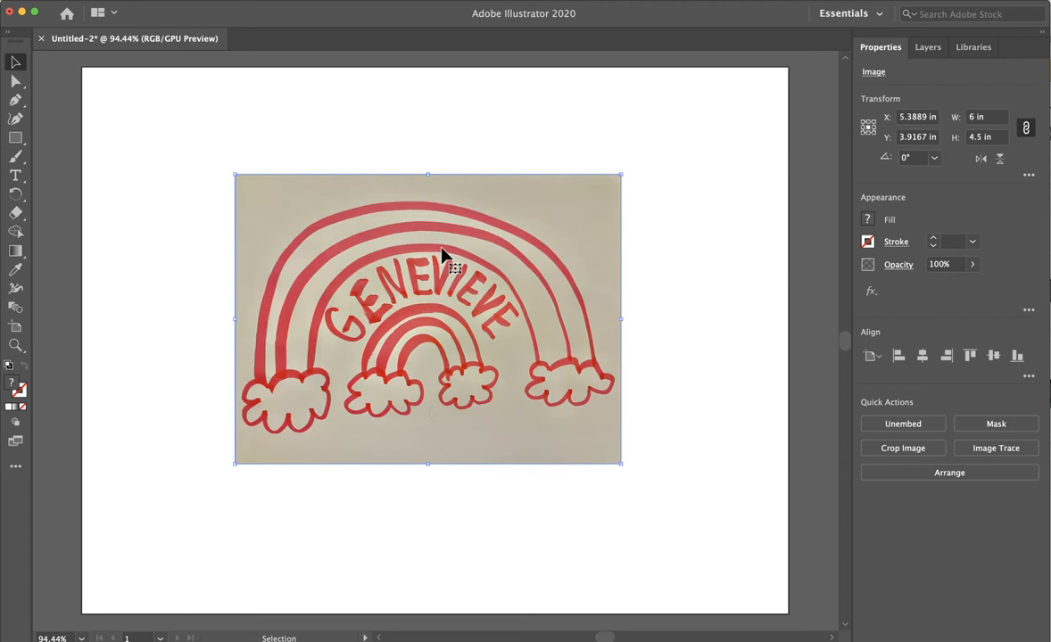
pyautogui.moveTo(550, 248)
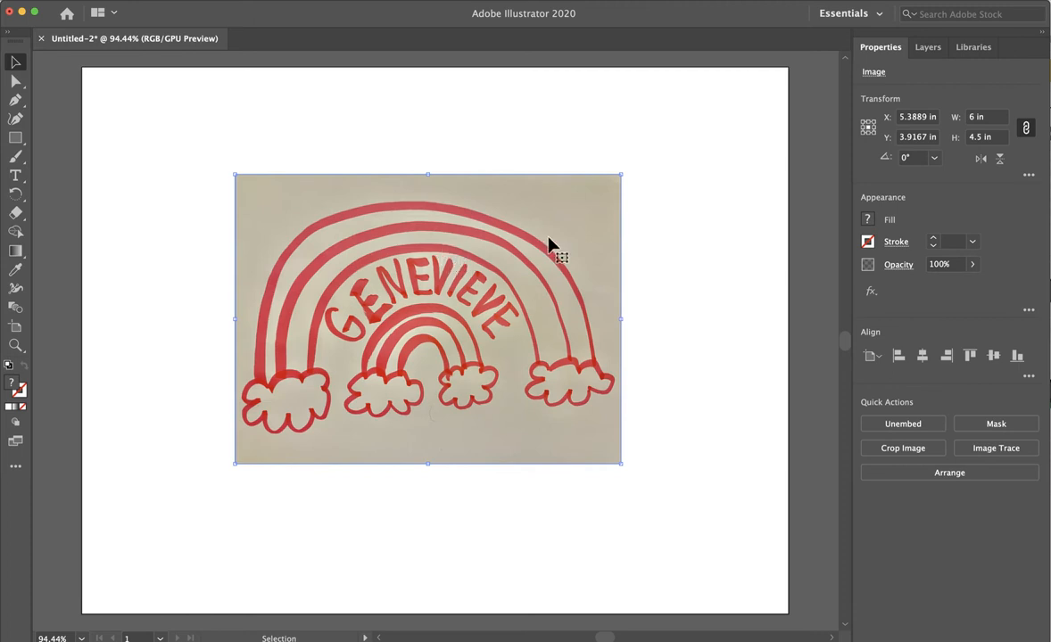
pyautogui.moveTo(571, 225)
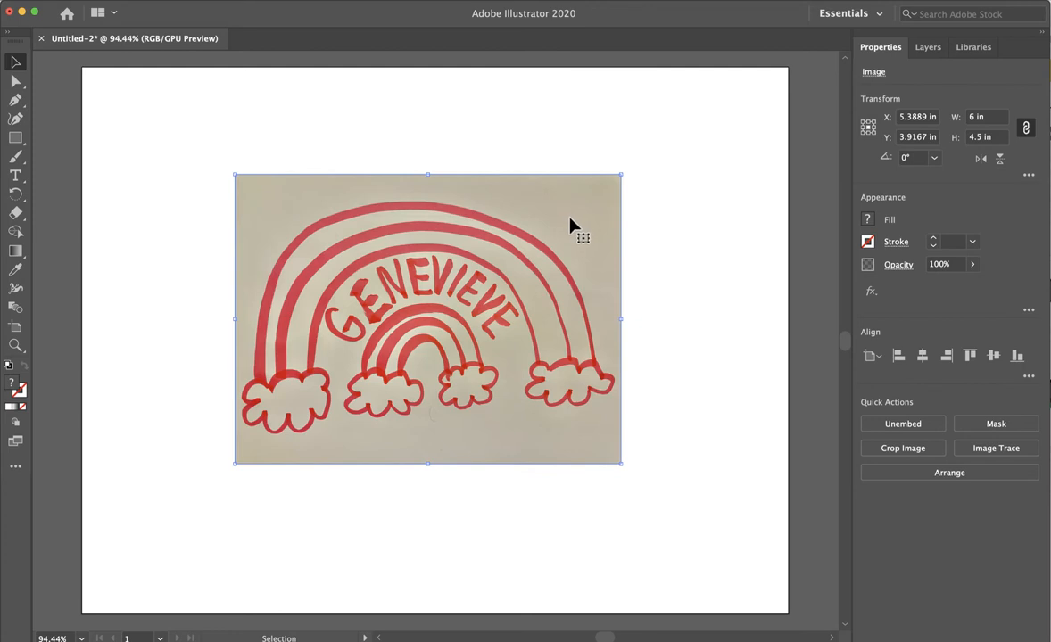
pyautogui.moveTo(527, 190)
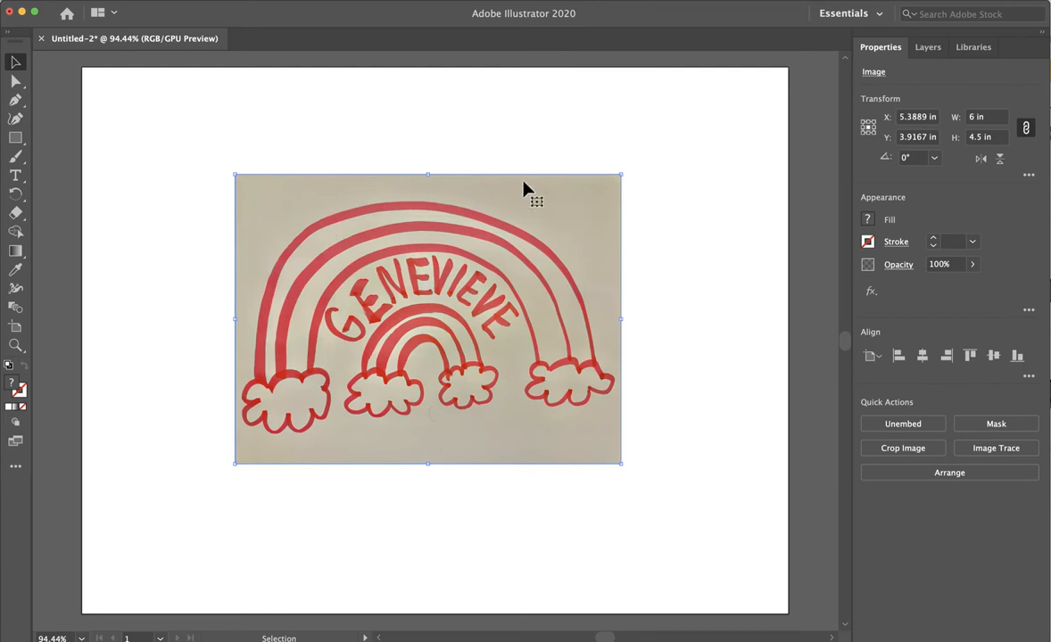
pyautogui.moveTo(540, 354)
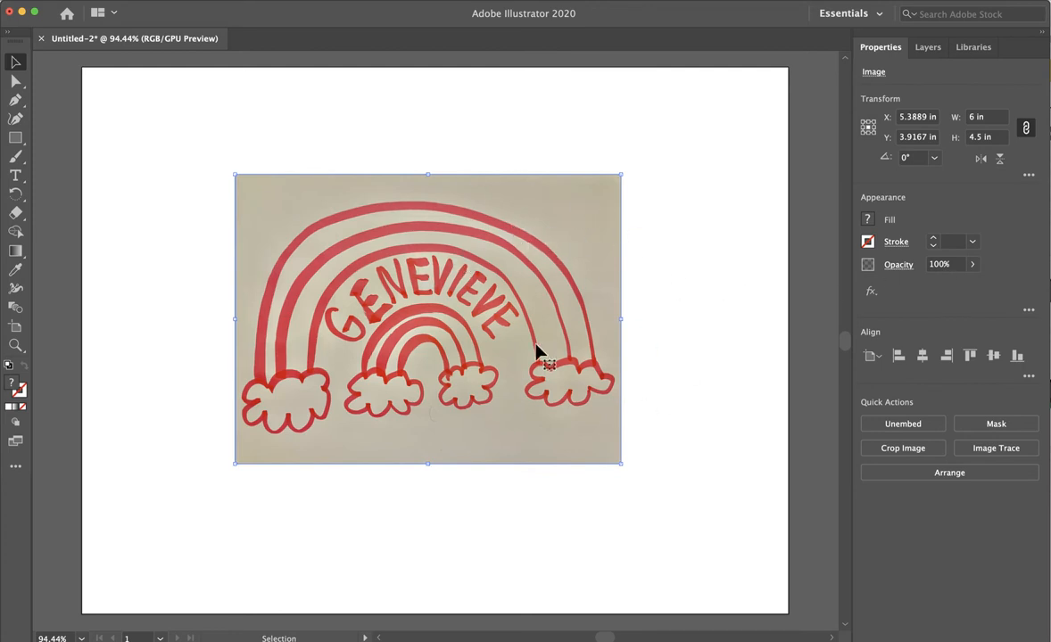
pyautogui.moveTo(967, 437)
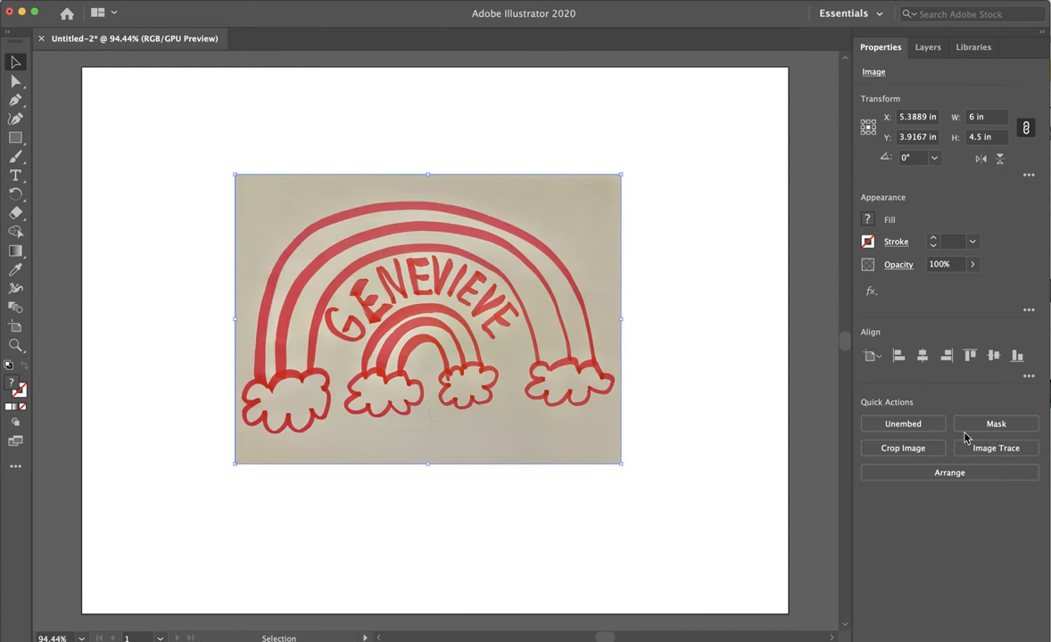
pyautogui.moveTo(1001, 471)
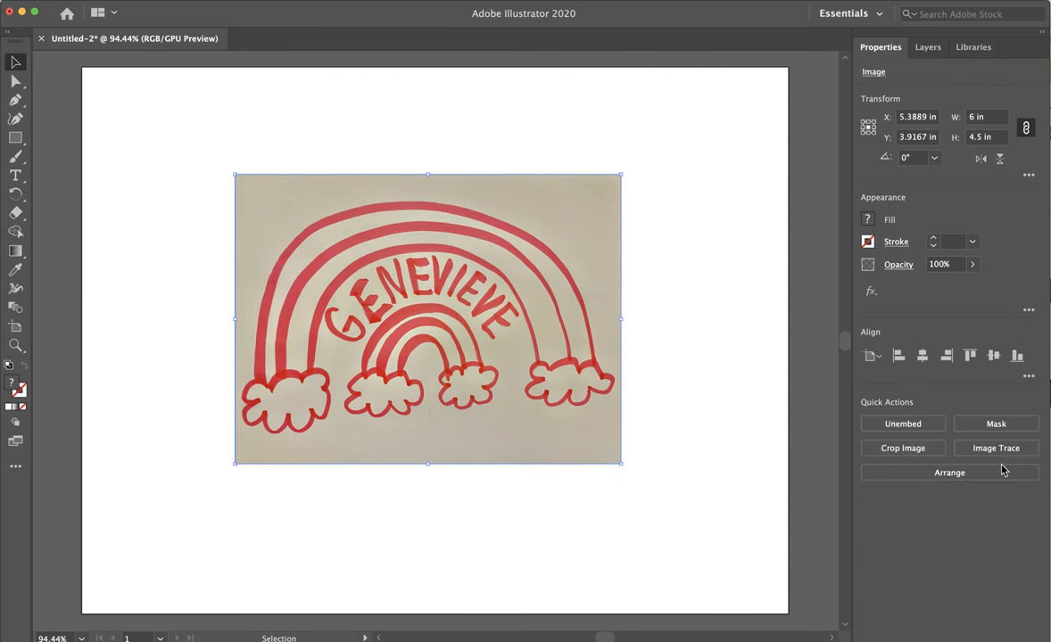
pyautogui.click(714, 370)
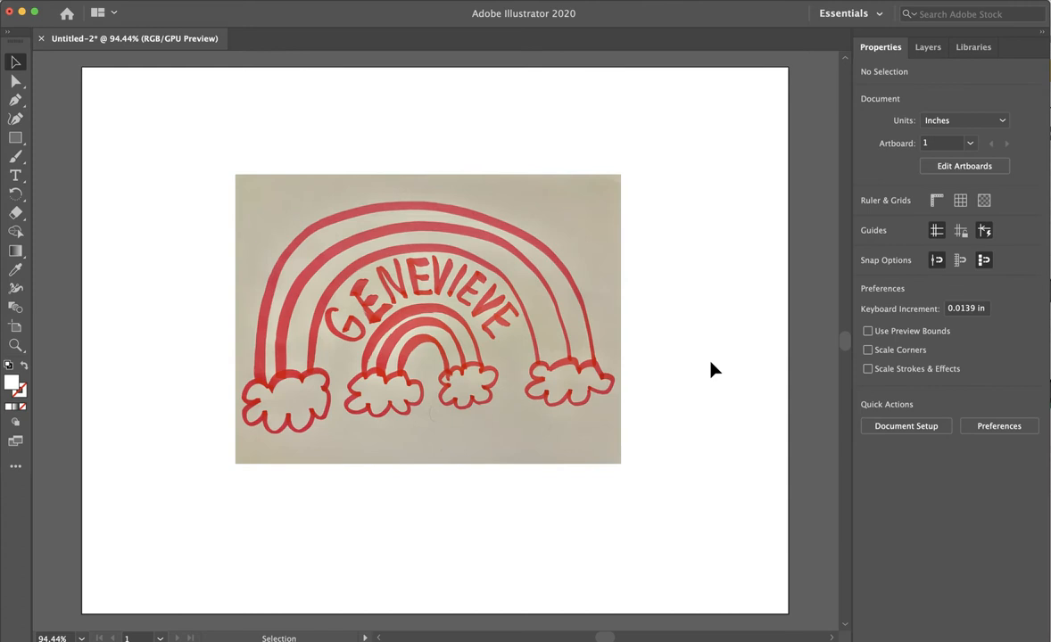
pyautogui.moveTo(754, 428)
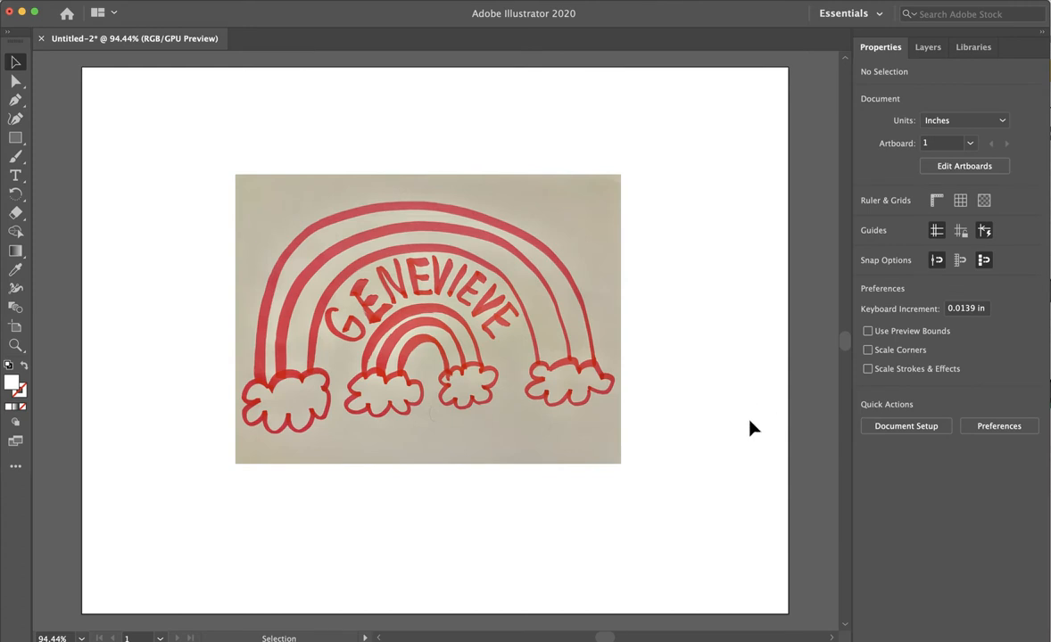
pyautogui.moveTo(846, 456)
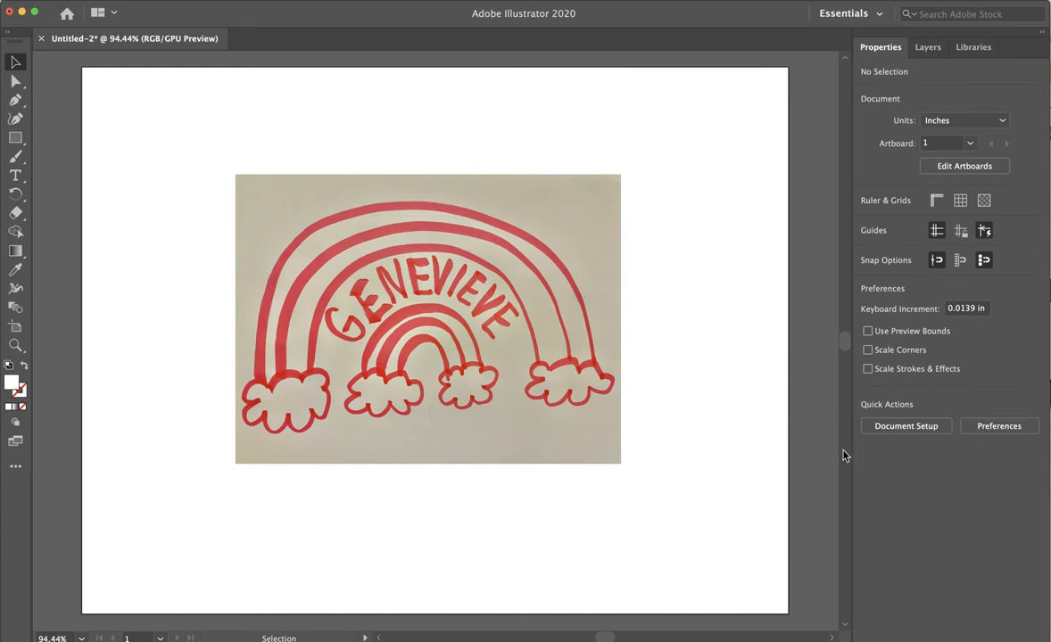
pyautogui.click(427, 318)
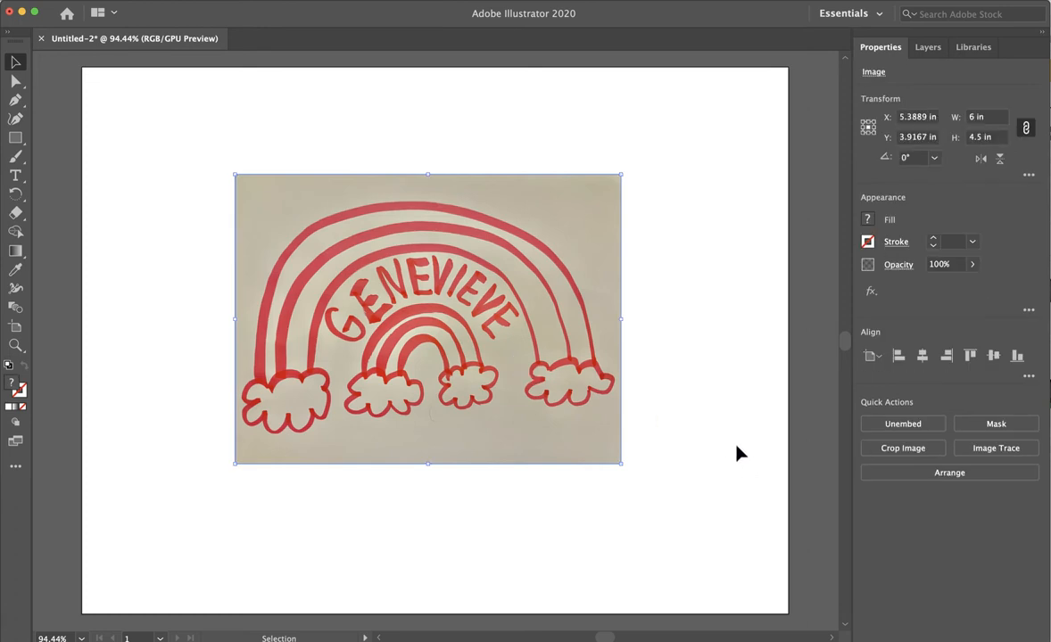
pyautogui.moveTo(1013, 496)
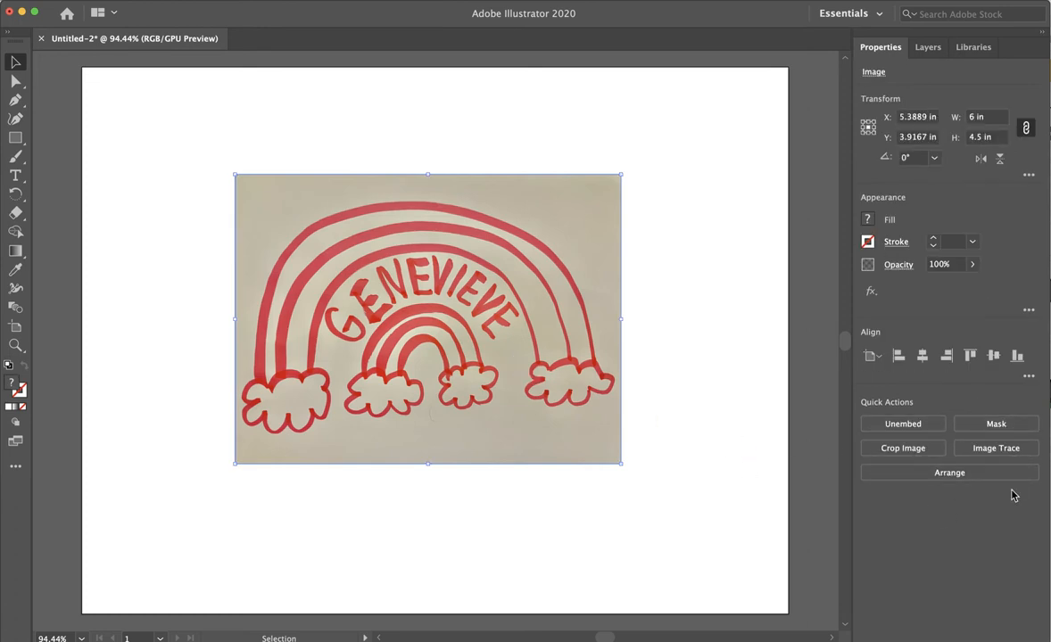
pyautogui.moveTo(997, 448)
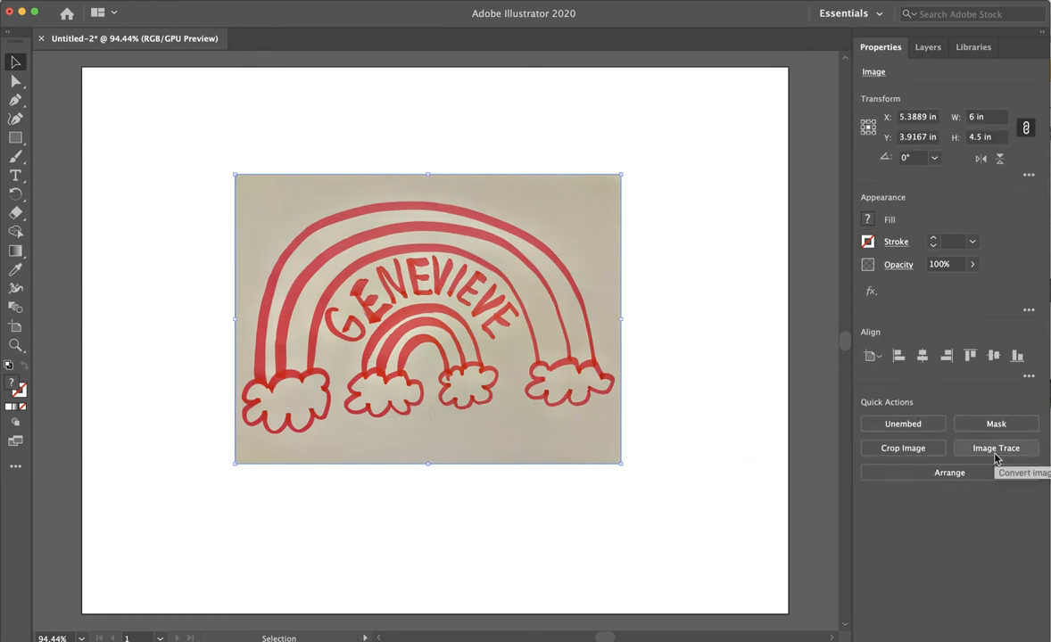
# Step: Choose the Black and White Logo Image Trace preset for the rainbow photo
pyautogui.click(996, 448)
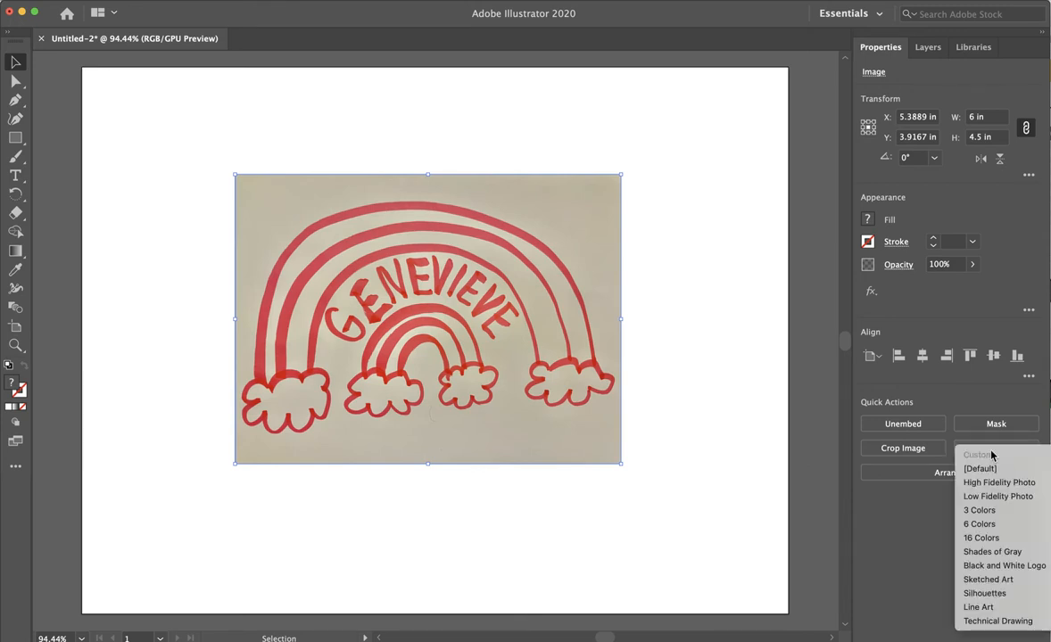
pyautogui.moveTo(1004, 565)
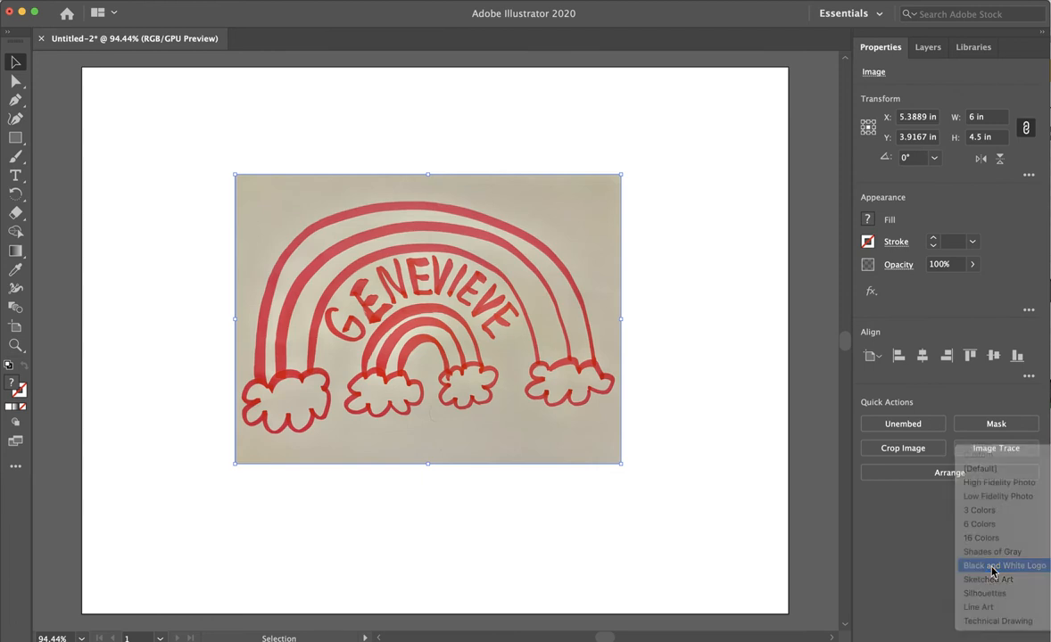
pyautogui.click(1004, 565)
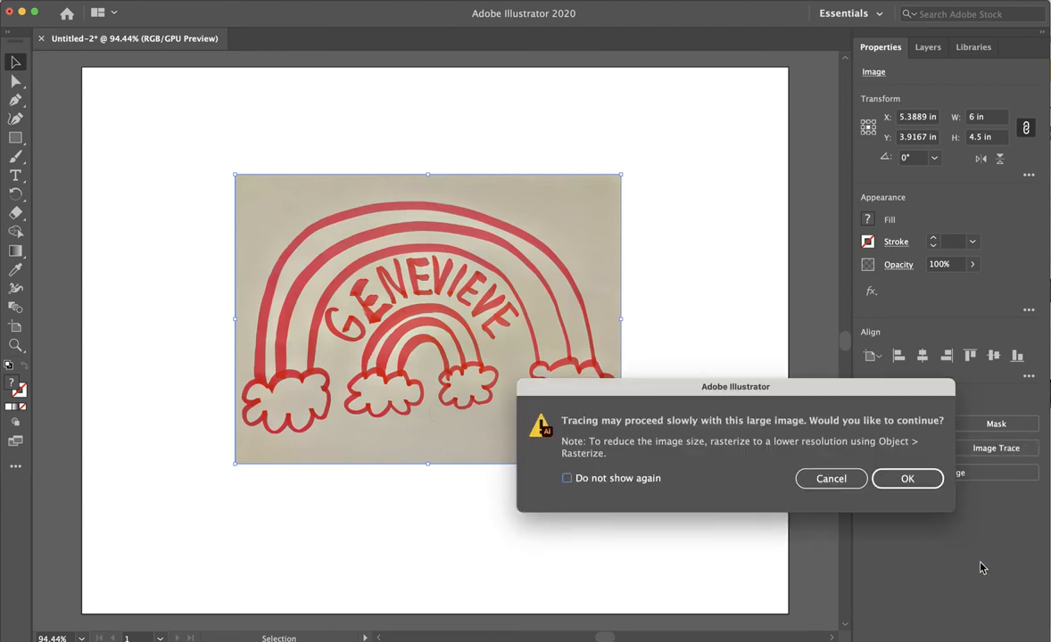
pyautogui.moveTo(656, 435)
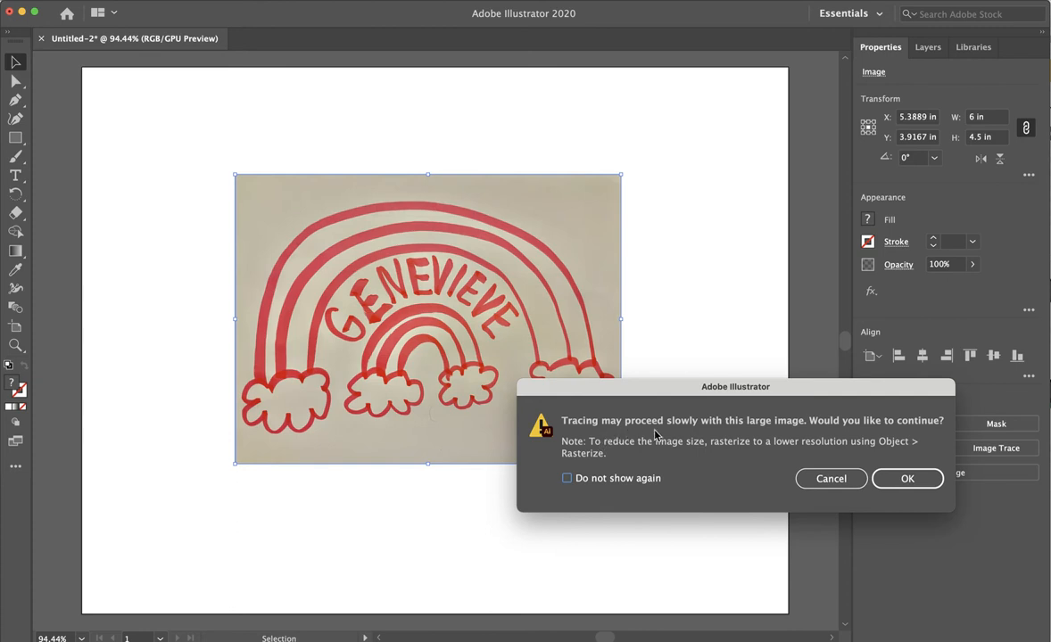
pyautogui.moveTo(749, 444)
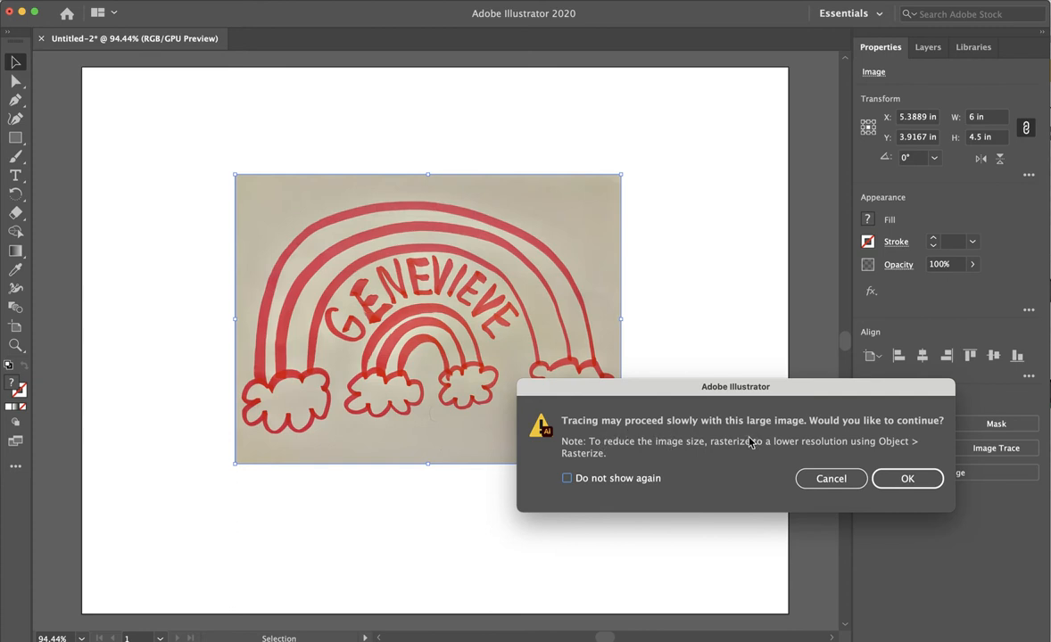
# Step: Confirm the large-image warning so the Black and White Logo trace completes
pyautogui.click(831, 478)
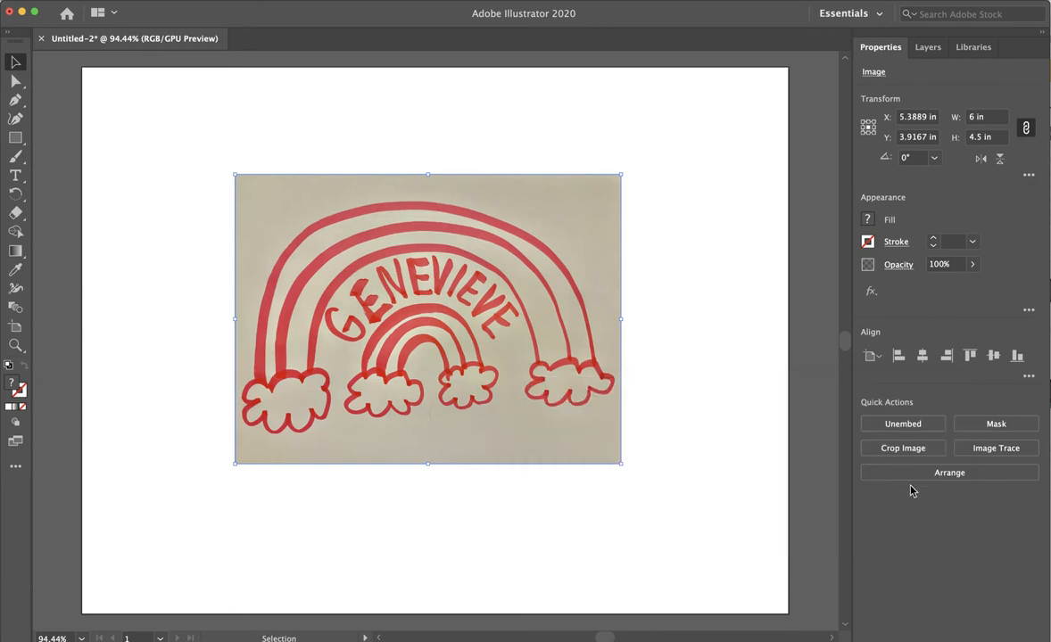
pyautogui.click(996, 448)
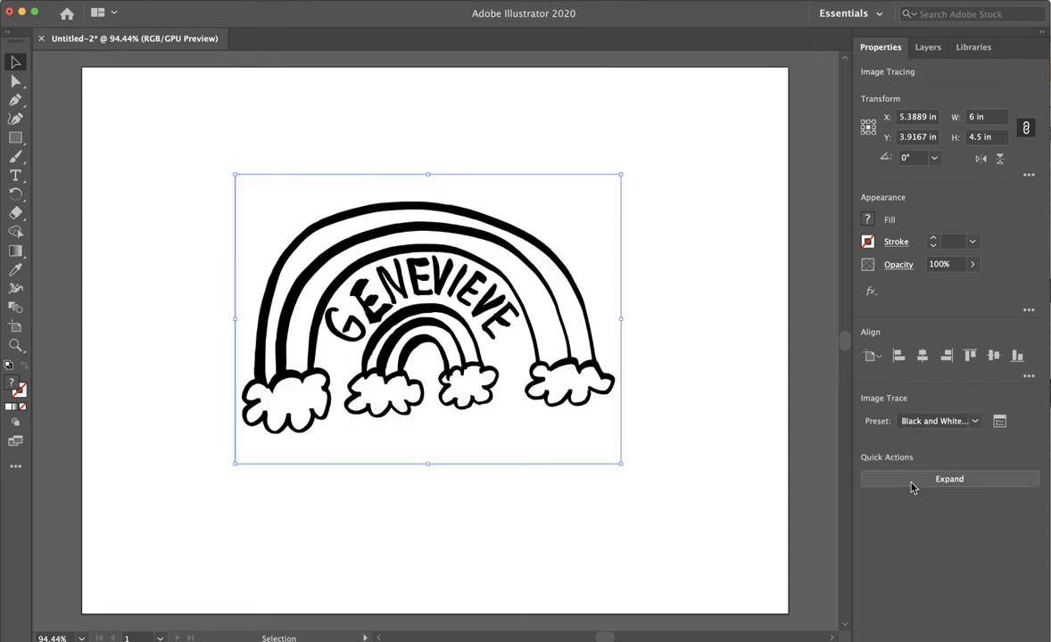
pyautogui.moveTo(616, 371)
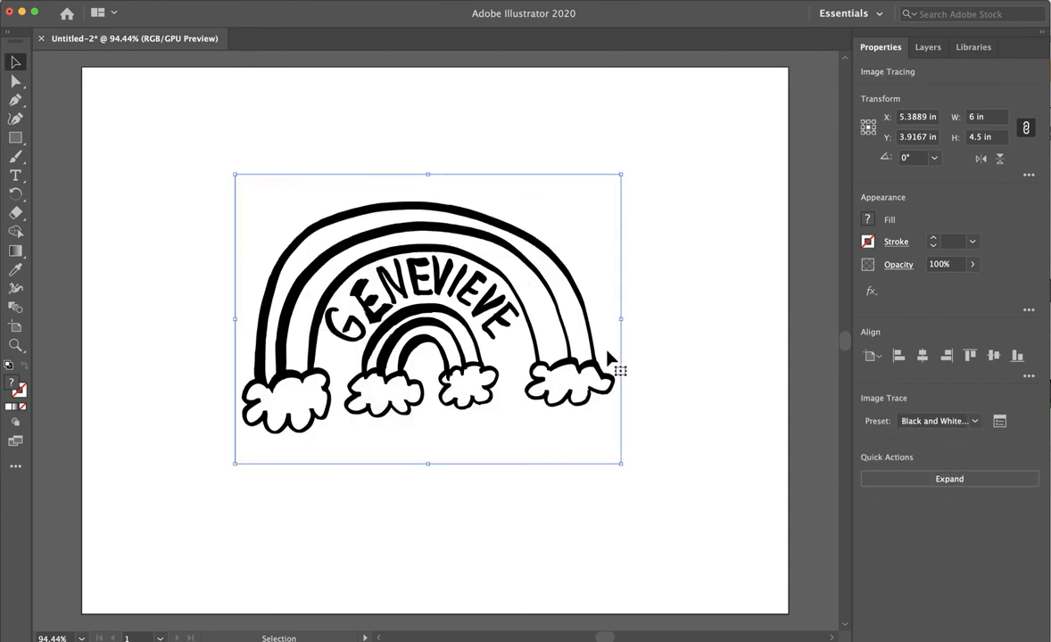
pyautogui.moveTo(535, 395)
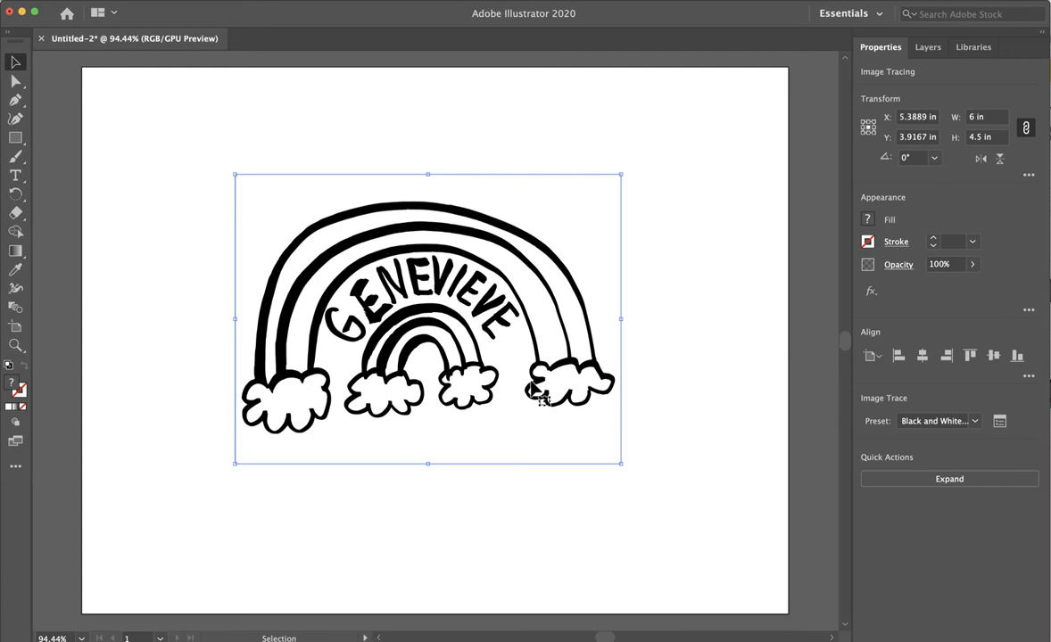
pyautogui.moveTo(534, 323)
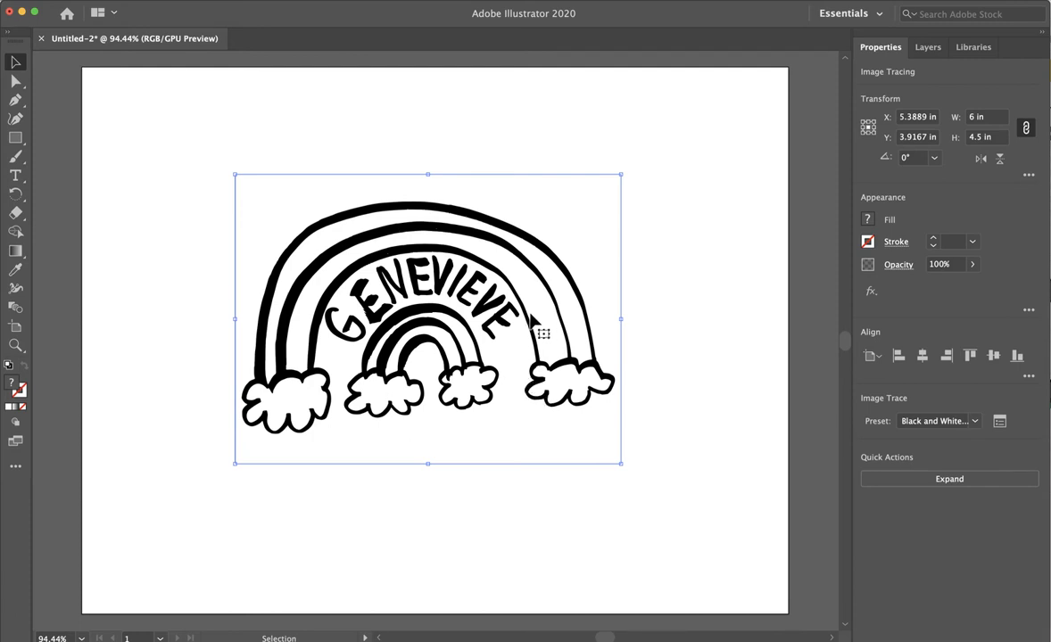
pyautogui.moveTo(535, 337)
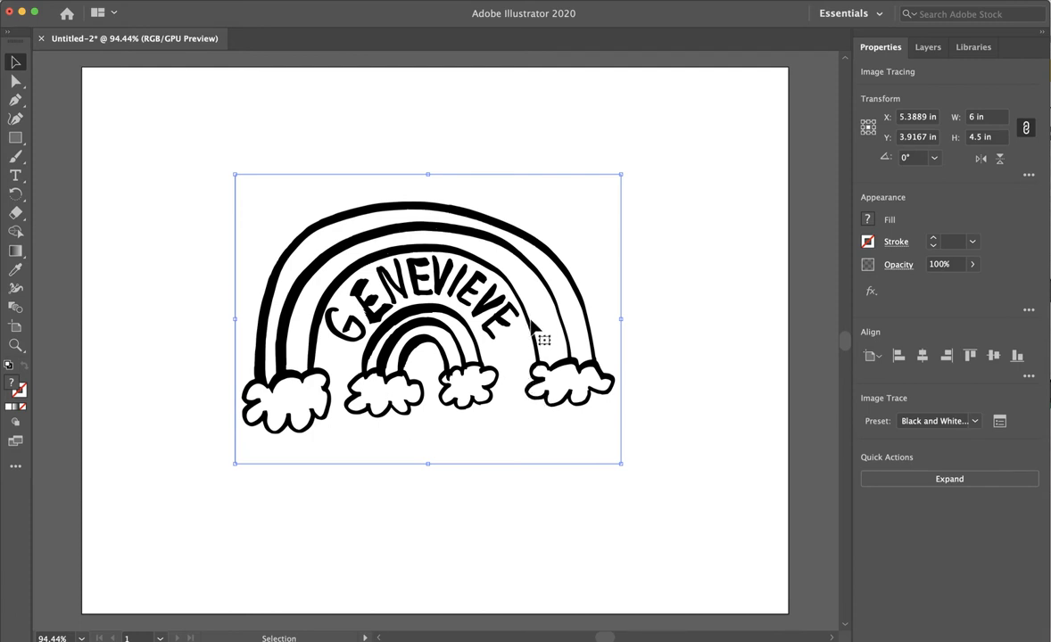
pyautogui.moveTo(603, 304)
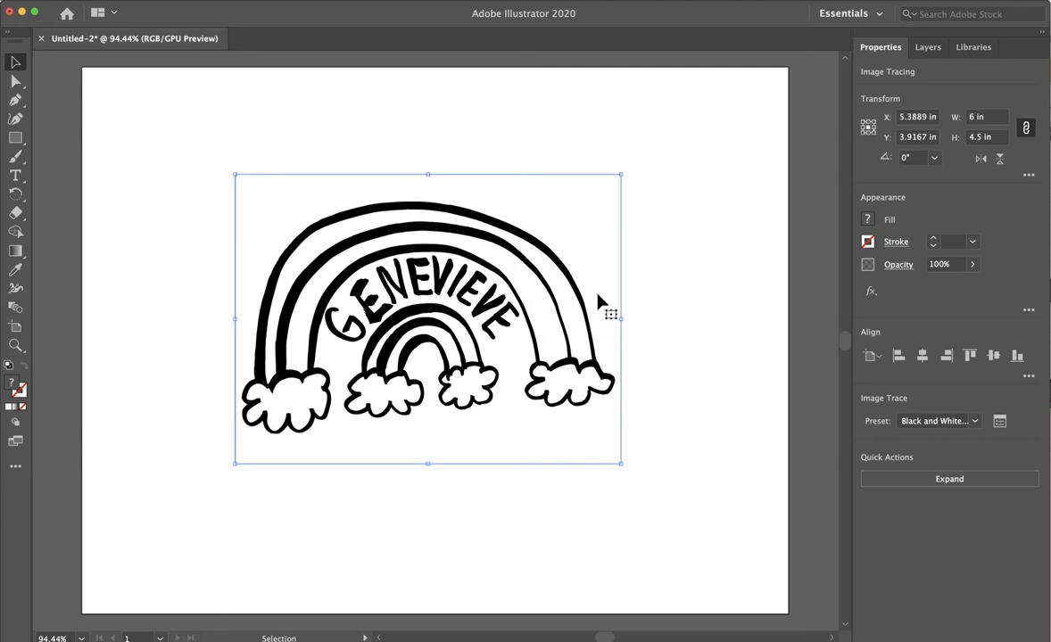
pyautogui.moveTo(580, 311)
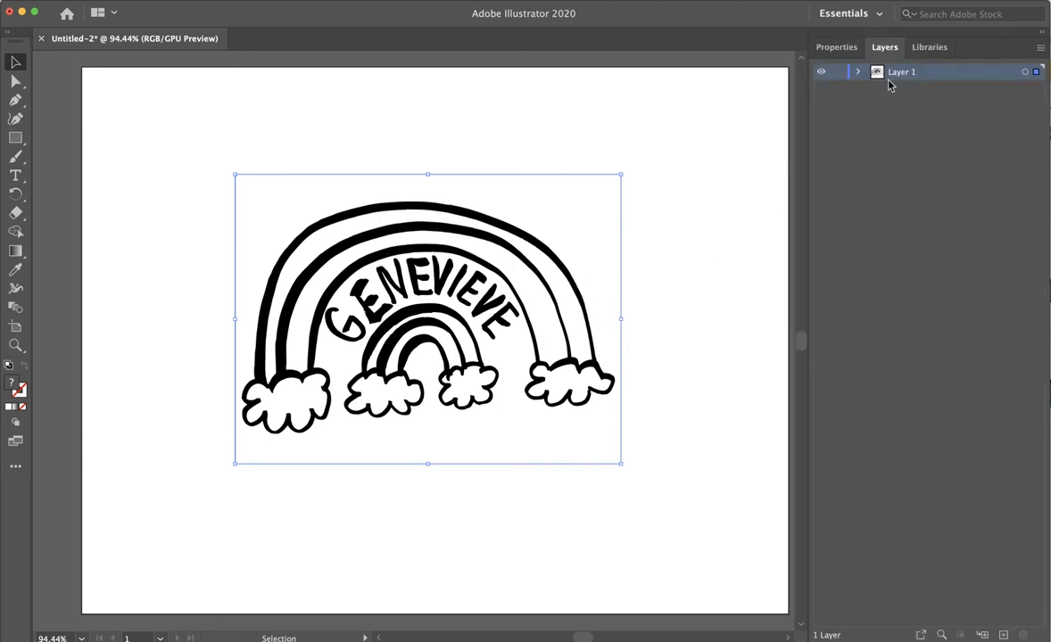
pyautogui.click(857, 71)
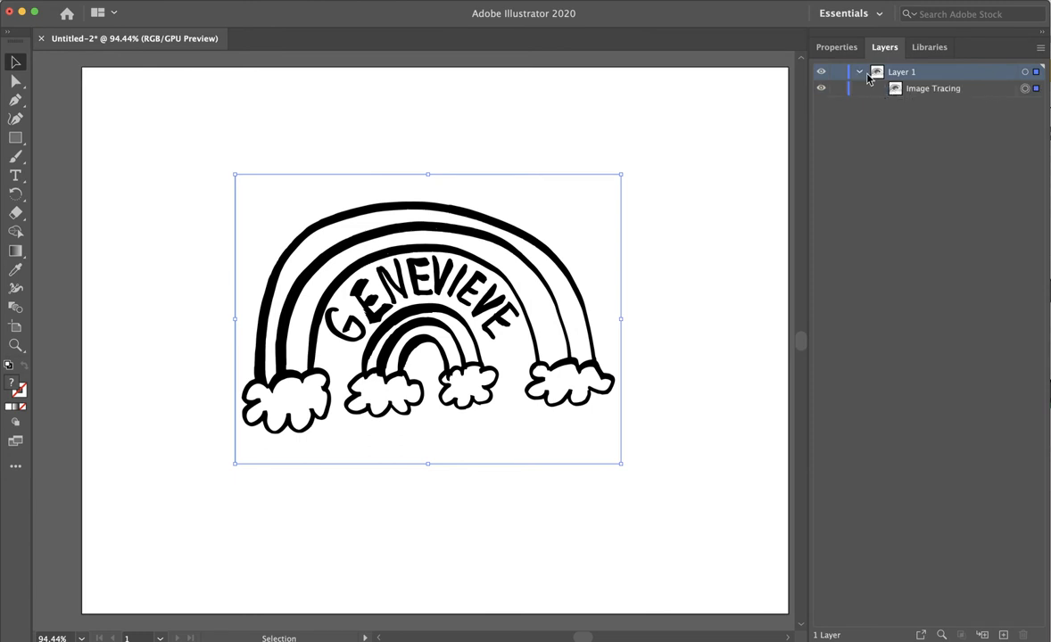
pyautogui.click(859, 71)
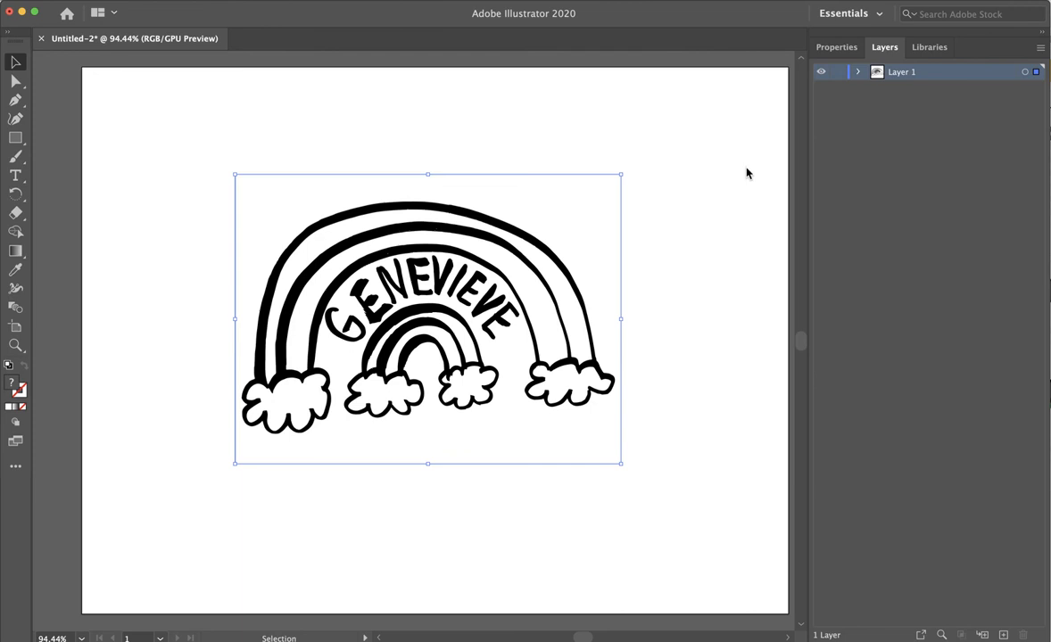
pyautogui.moveTo(563, 205)
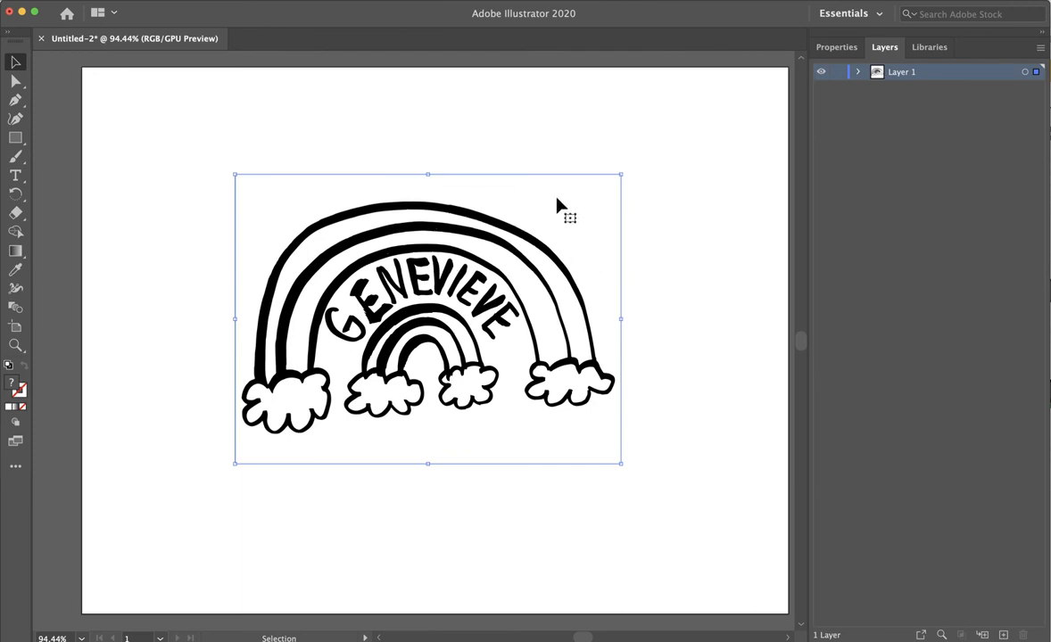
pyautogui.moveTo(849, 38)
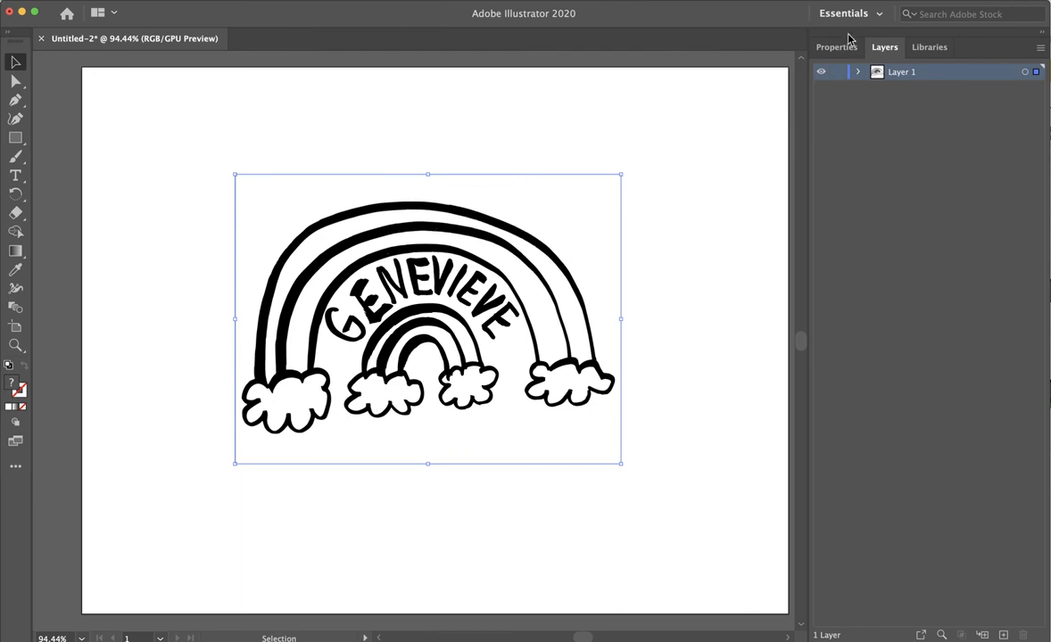
pyautogui.click(880, 46)
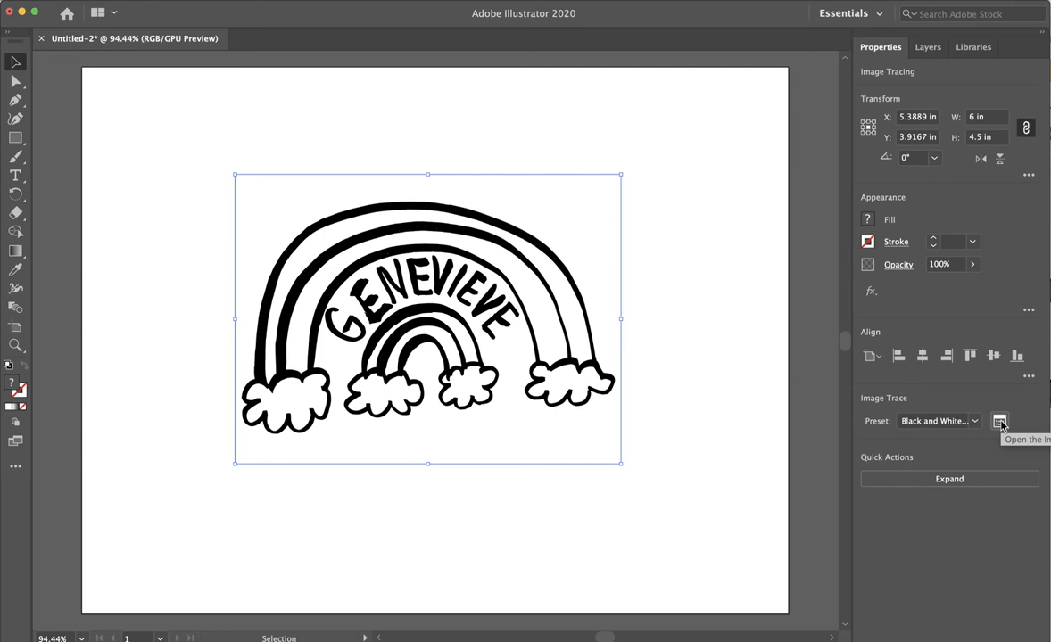
# Step: Enable Ignore White under the Image Trace panel's Advanced options, then close the panel
pyautogui.click(999, 421)
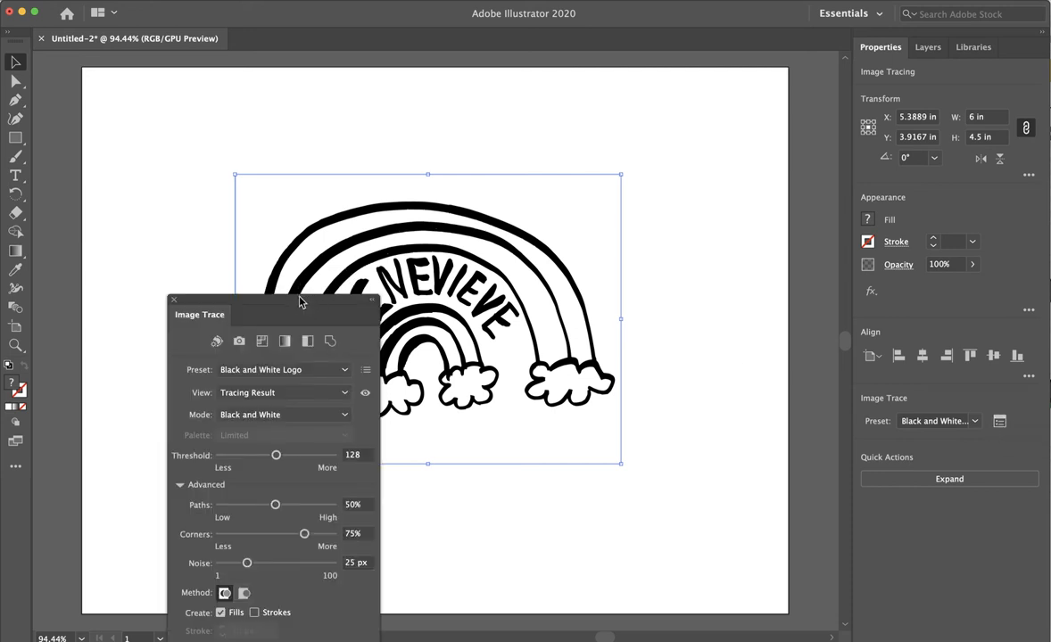
pyautogui.moveTo(299, 315); pyautogui.dragTo(801, 152)
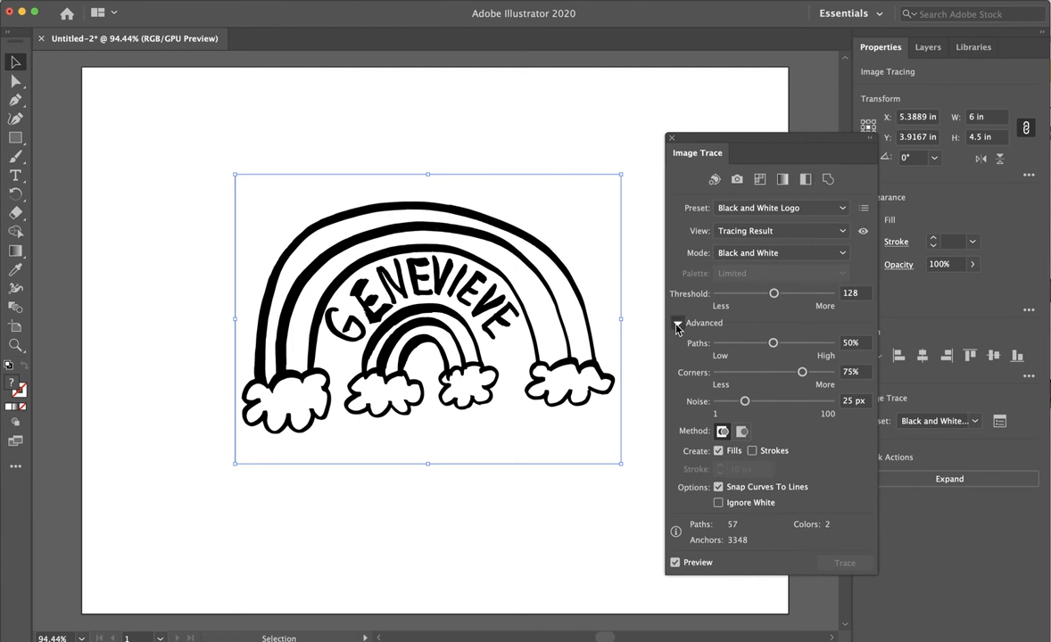
pyautogui.click(678, 323)
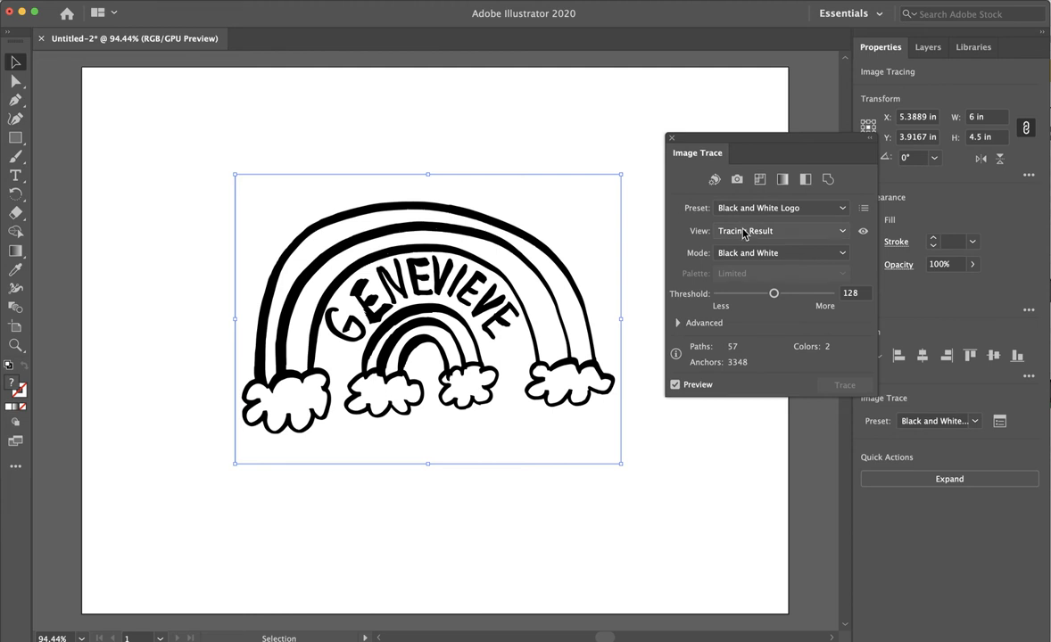
pyautogui.moveTo(772, 230)
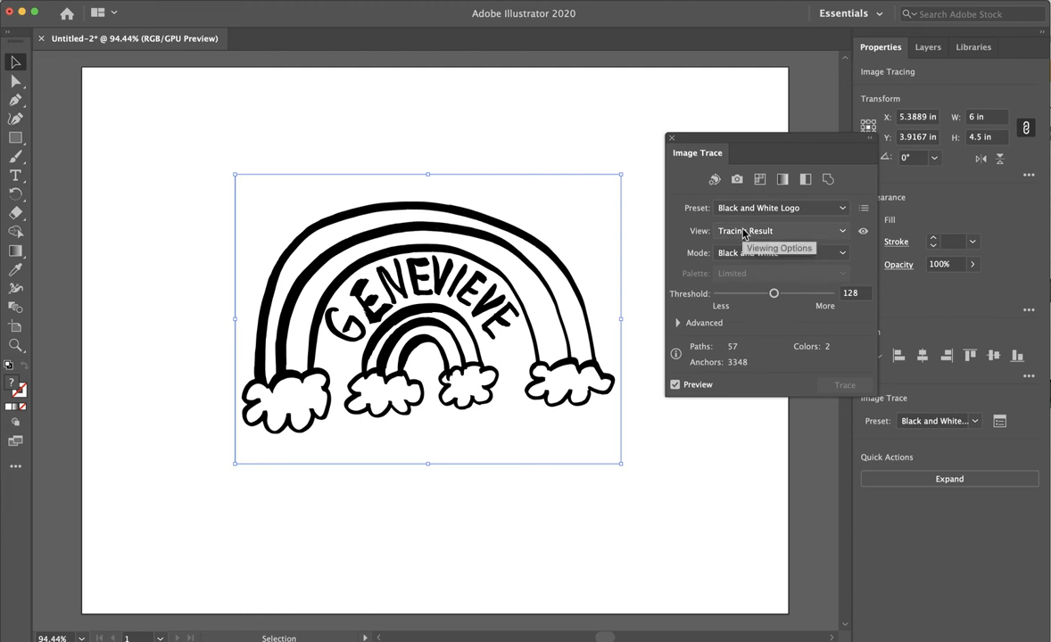
pyautogui.moveTo(774, 256)
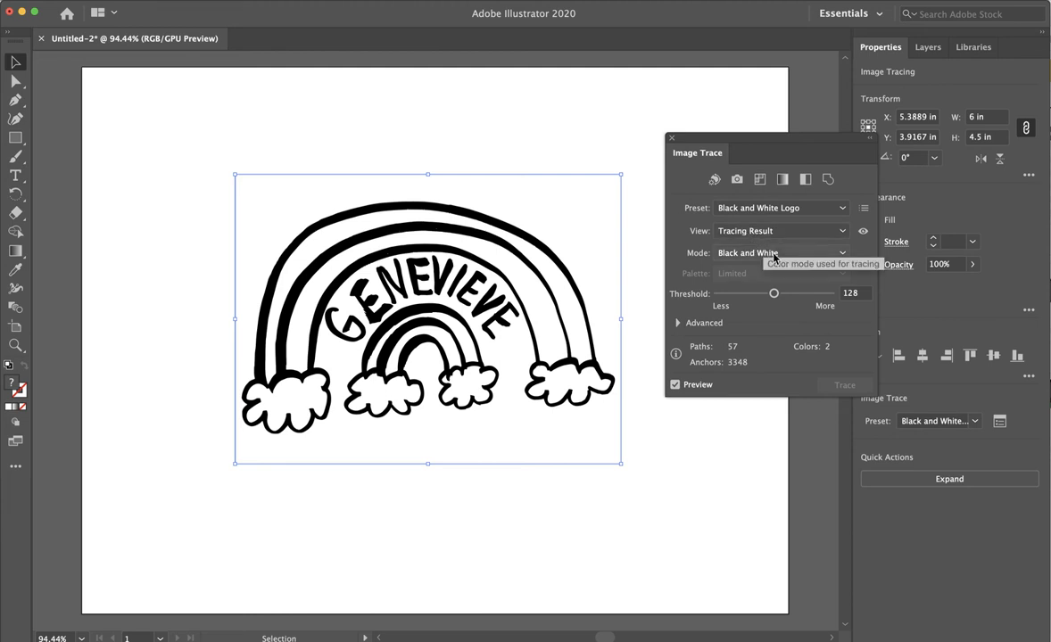
pyautogui.moveTo(732, 299)
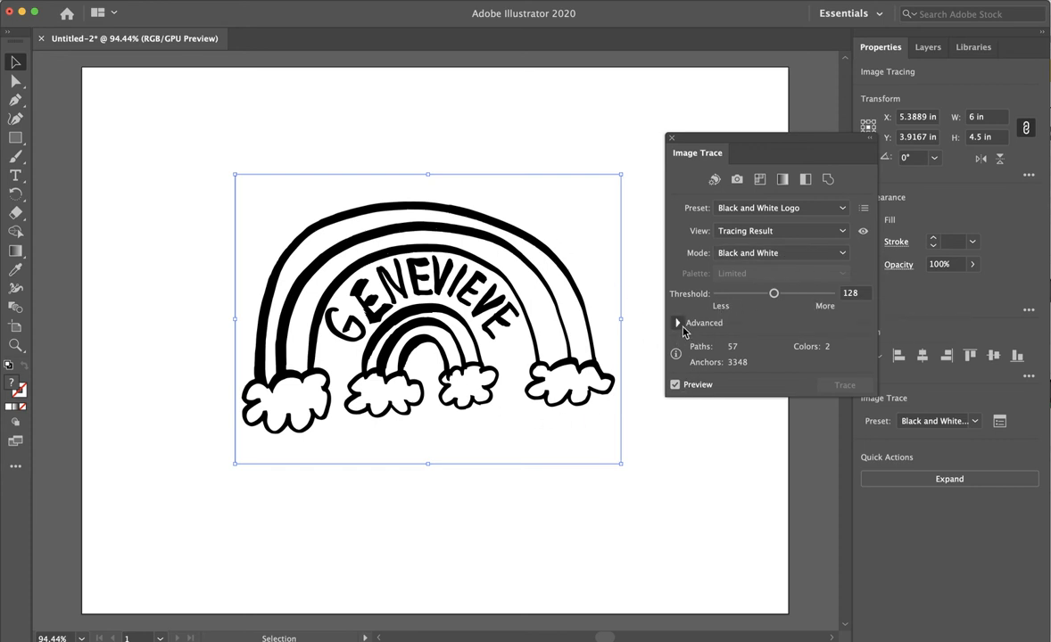
pyautogui.click(678, 323)
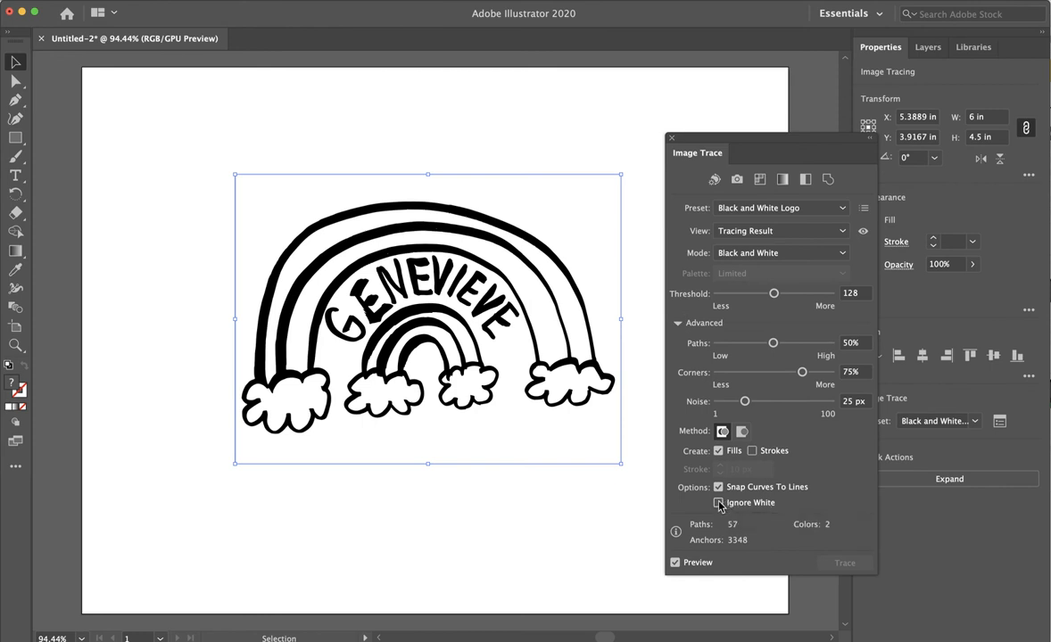
pyautogui.click(719, 502)
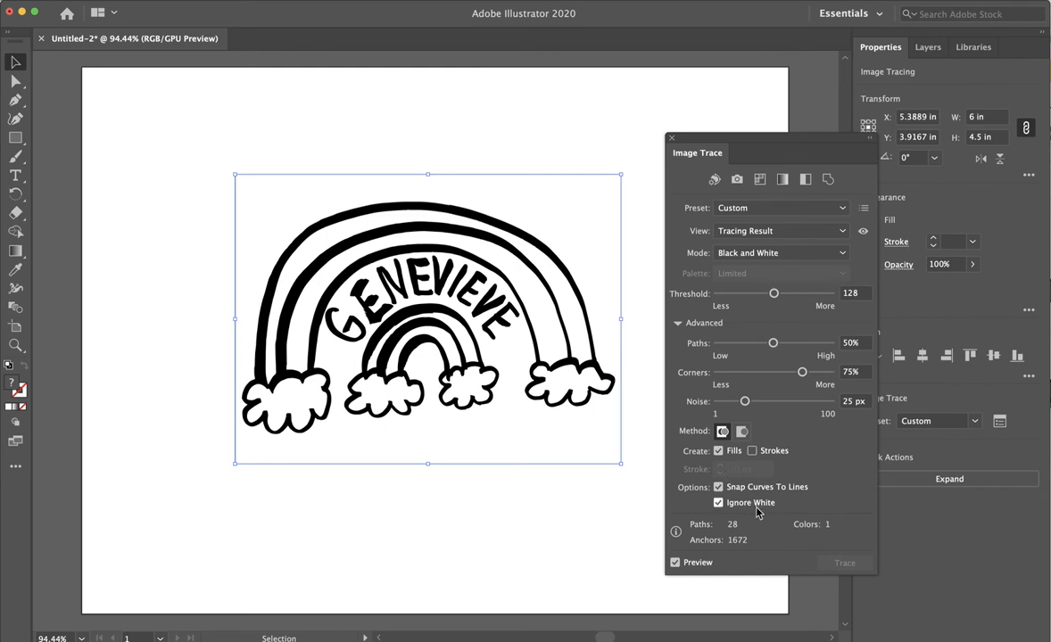
pyautogui.moveTo(779, 413)
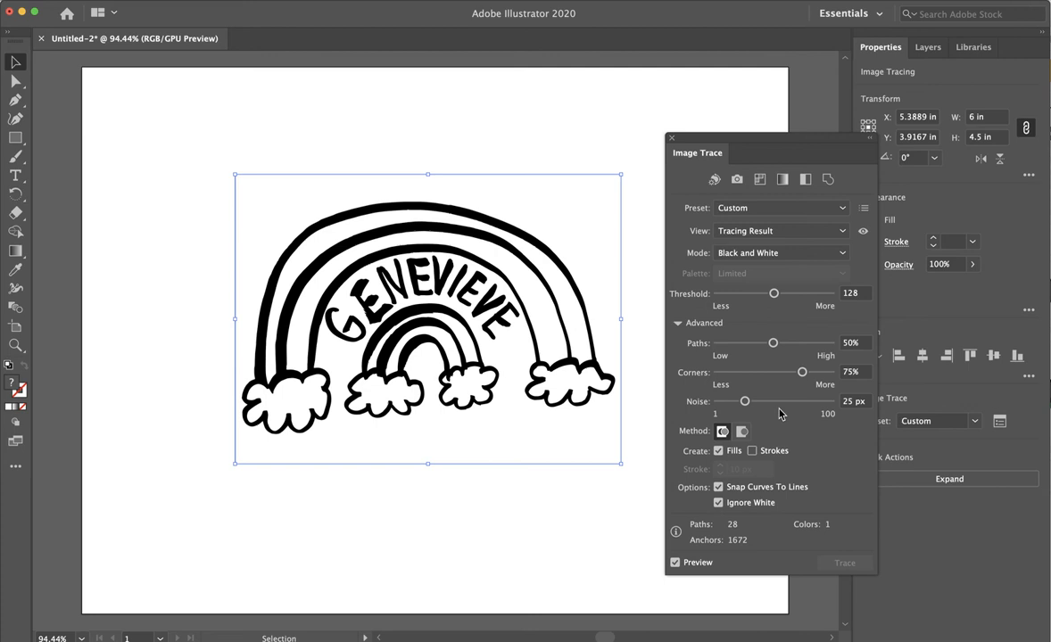
pyautogui.click(672, 139)
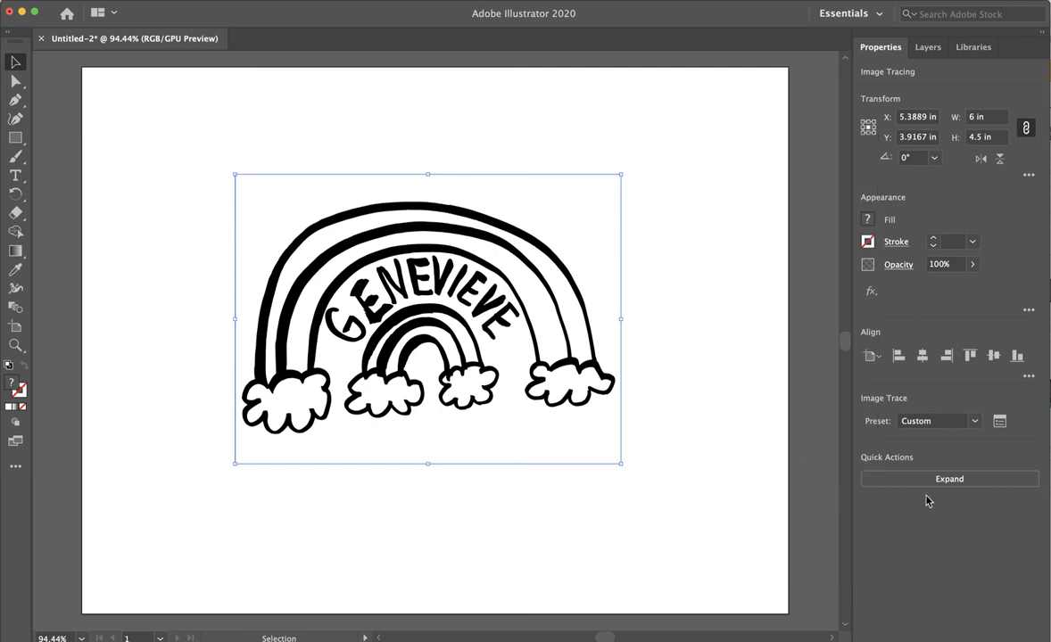
# Step: Expand the traced rainbow into a group of black-filled vector shapes
pyautogui.click(949, 479)
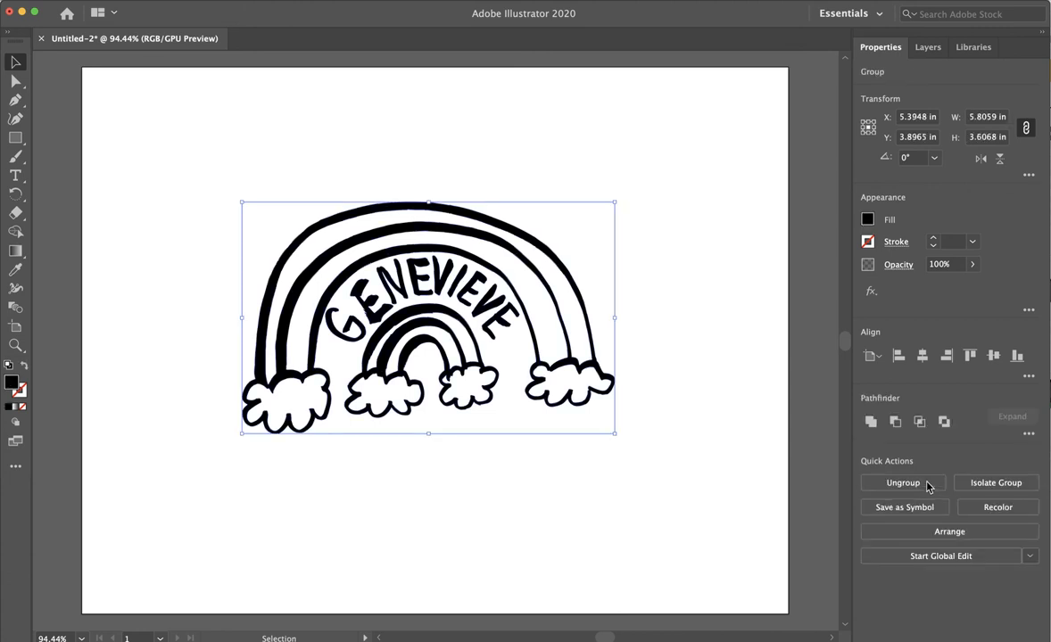
pyautogui.moveTo(904, 482)
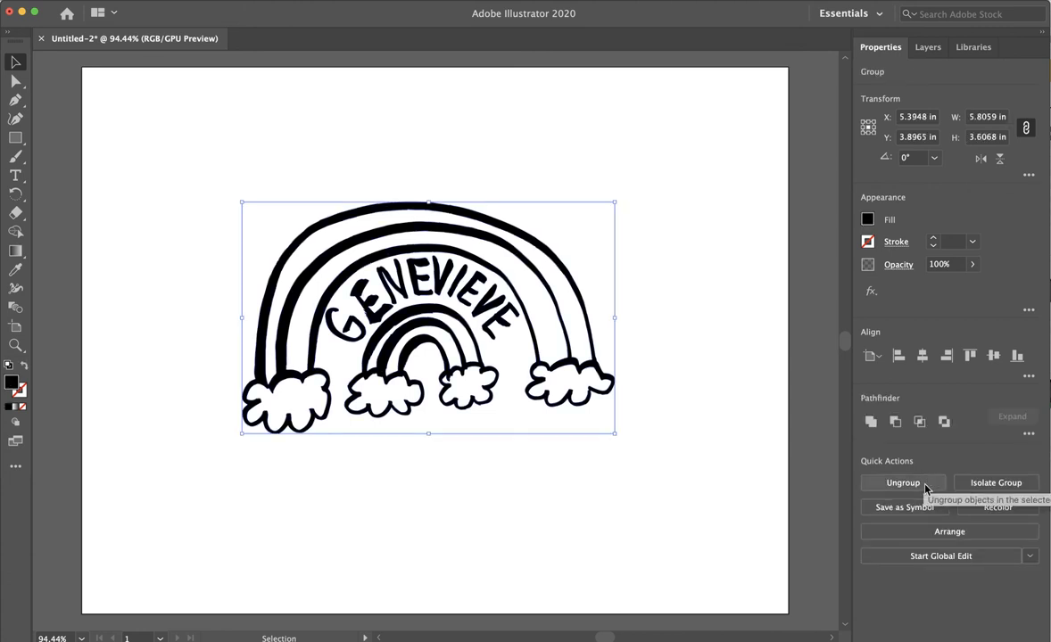
pyautogui.moveTo(252, 432)
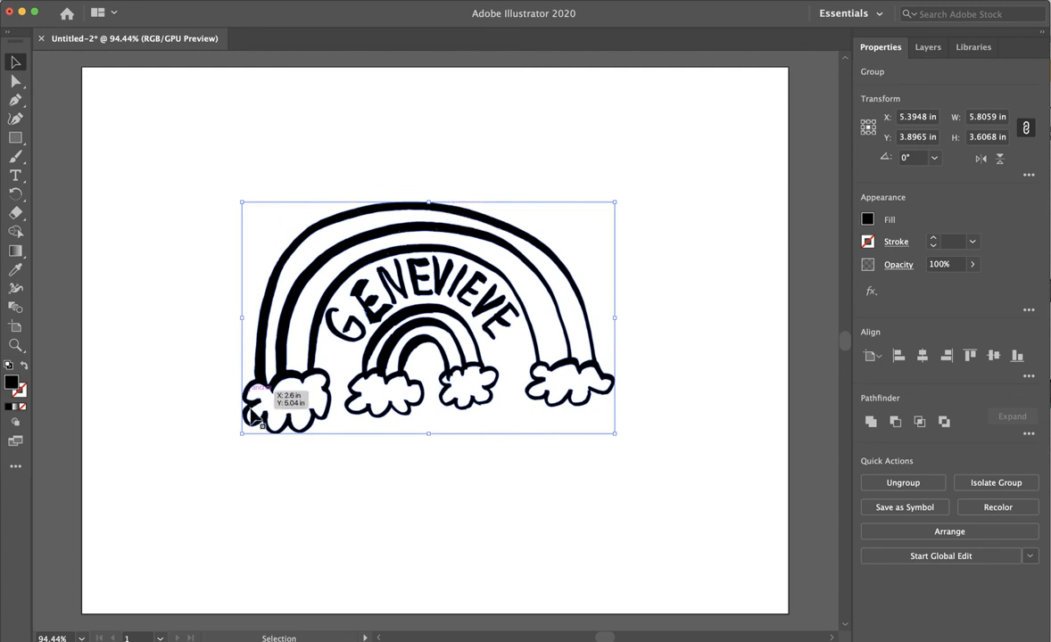
pyautogui.moveTo(241, 237)
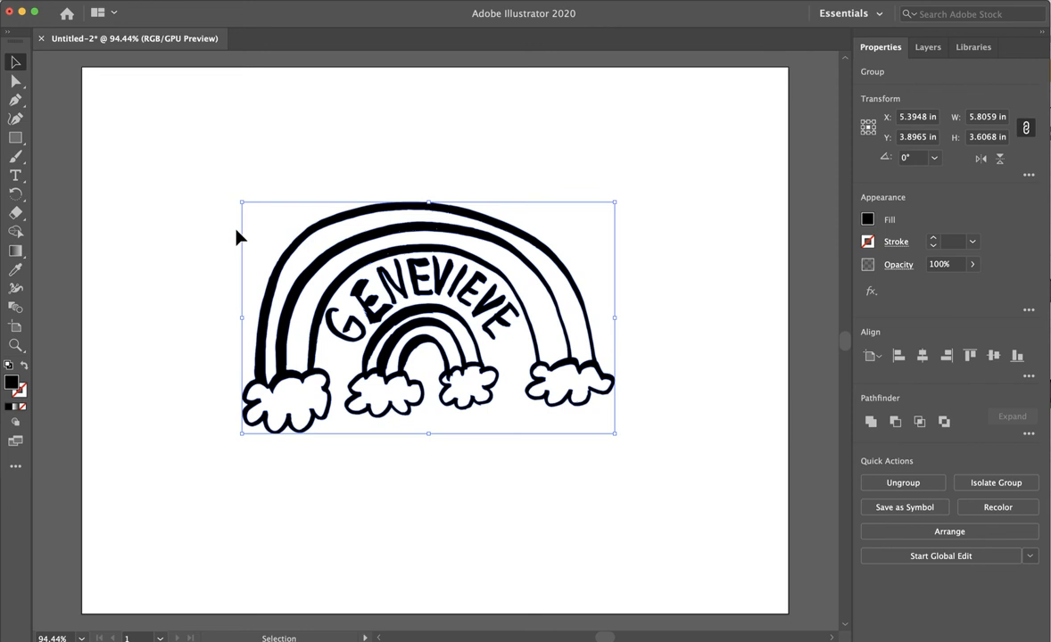
pyautogui.moveTo(190, 298)
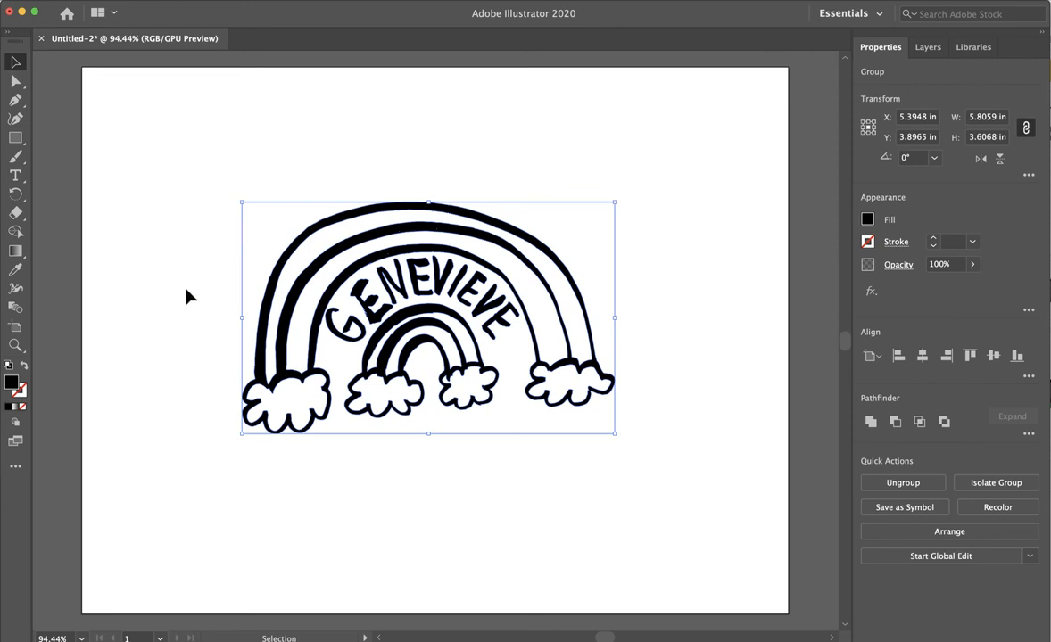
pyautogui.moveTo(725, 127)
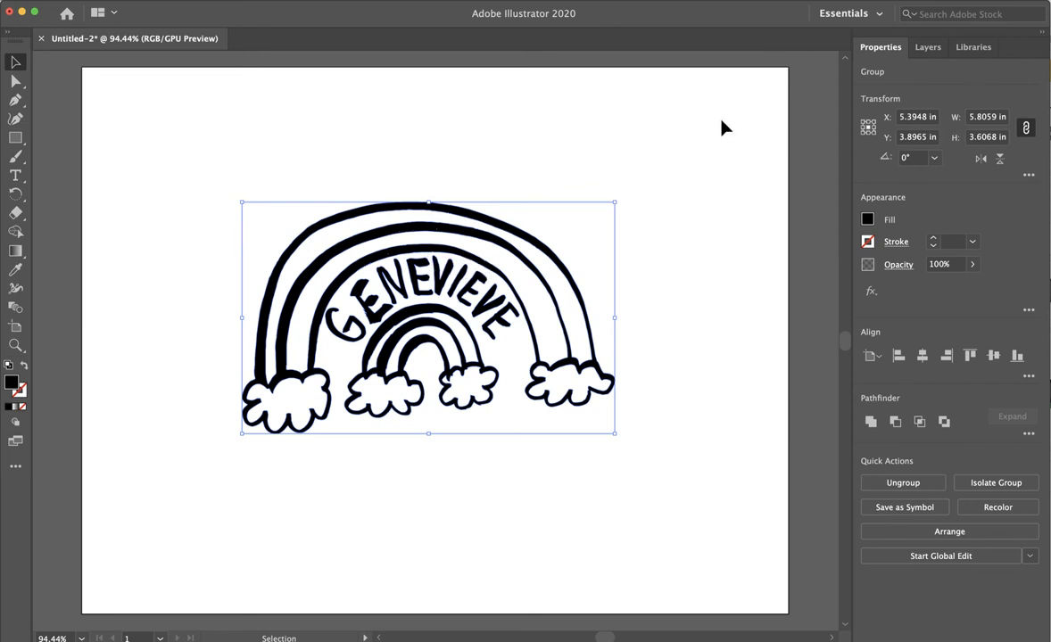
# Step: Deselect the rainbow artwork and turn on the transparency grid
pyautogui.click(723, 156)
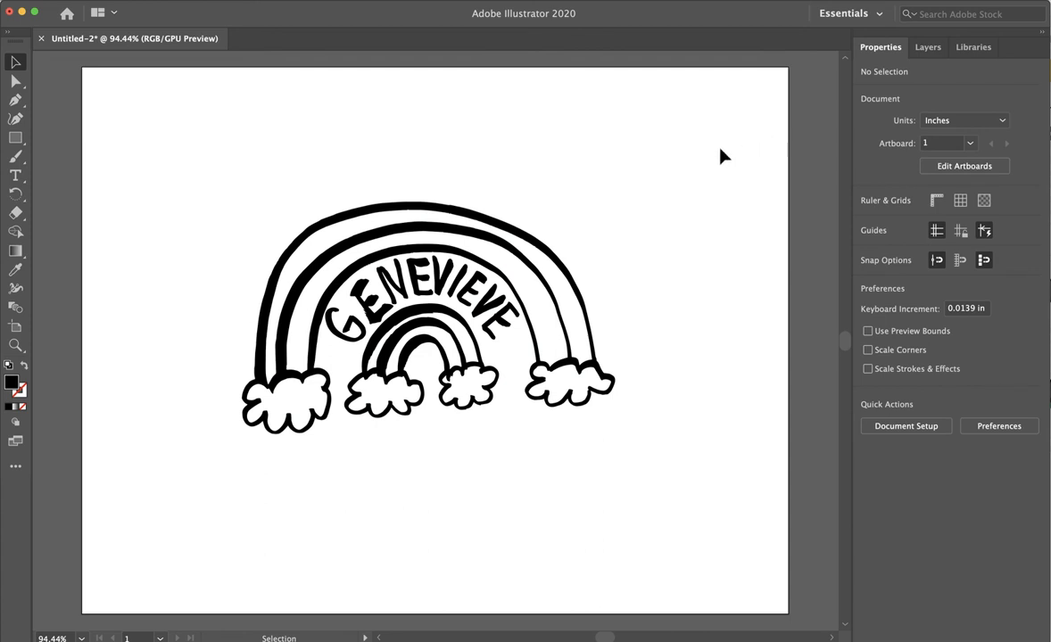
pyautogui.moveTo(964, 166)
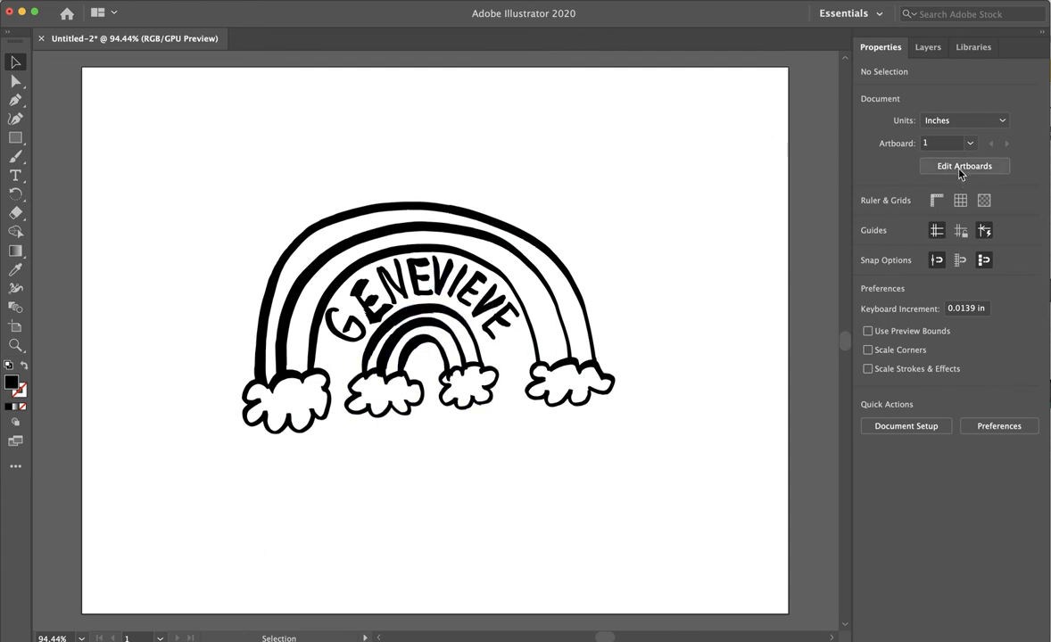
pyautogui.moveTo(984, 200)
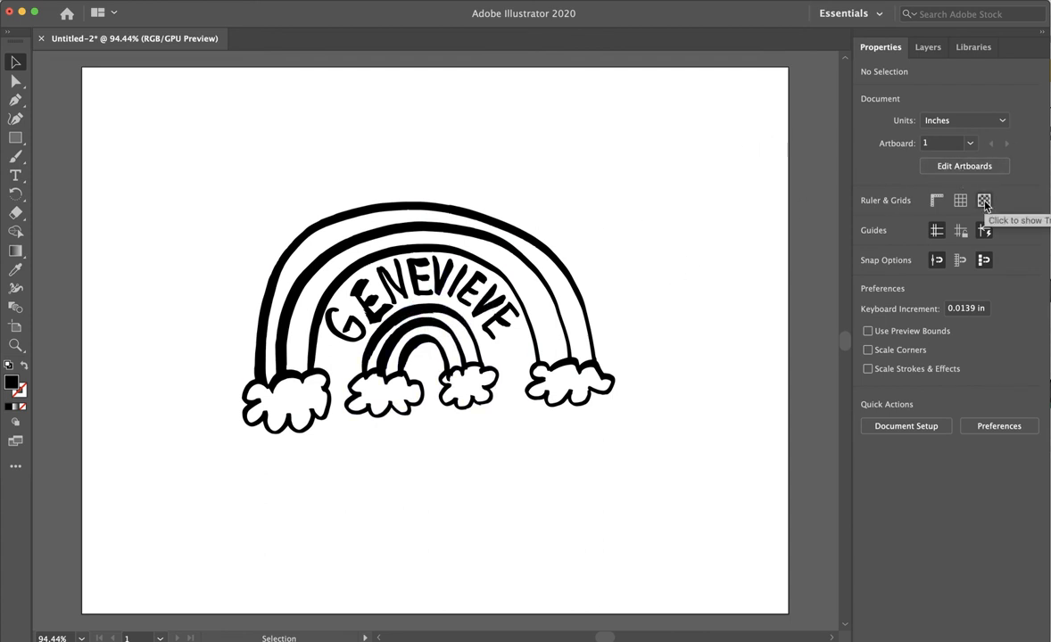
pyautogui.click(985, 200)
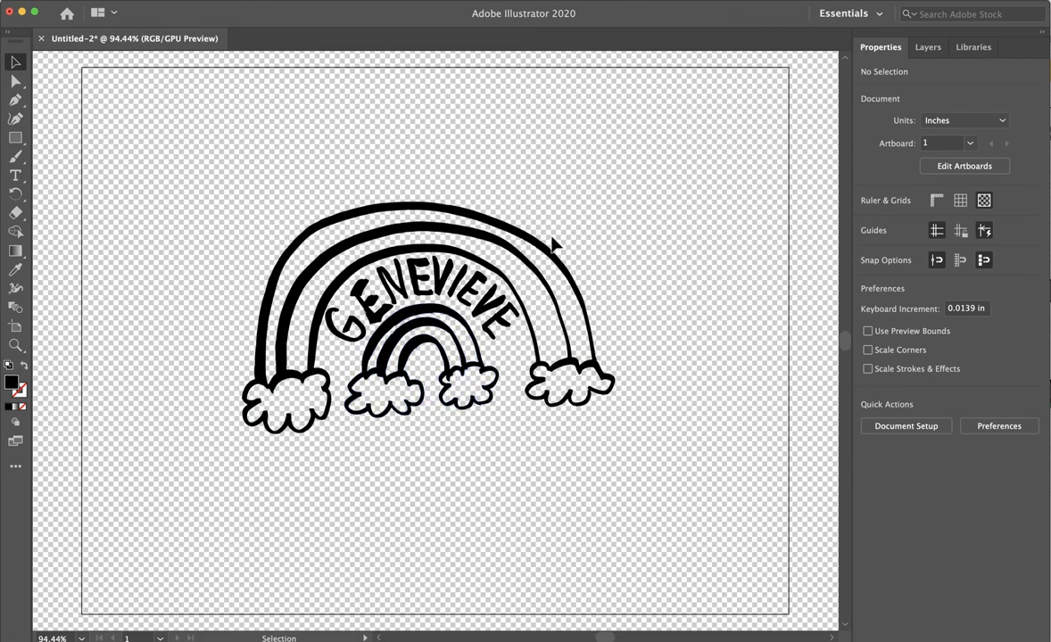
pyautogui.moveTo(887, 193)
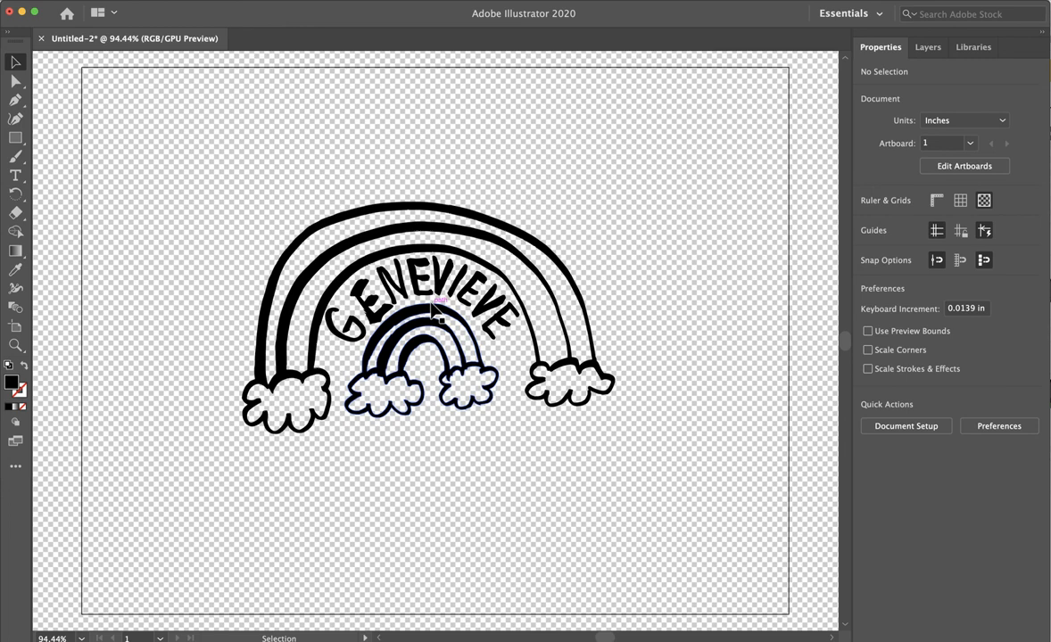
pyautogui.moveTo(1025, 190)
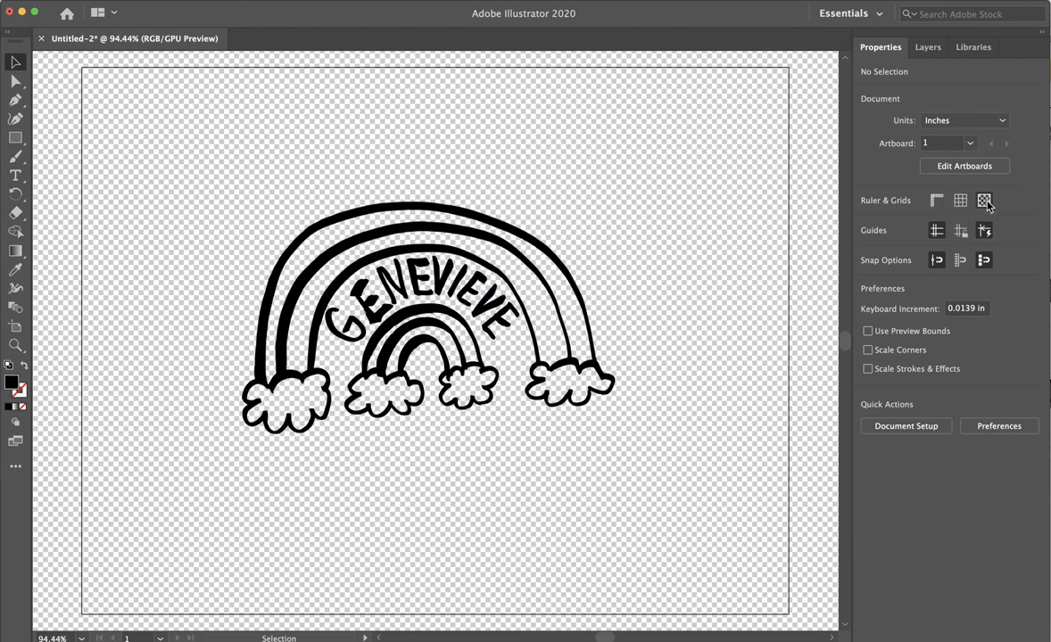
# Step: Turn off the transparency grid so the artboard shows white again
pyautogui.click(984, 200)
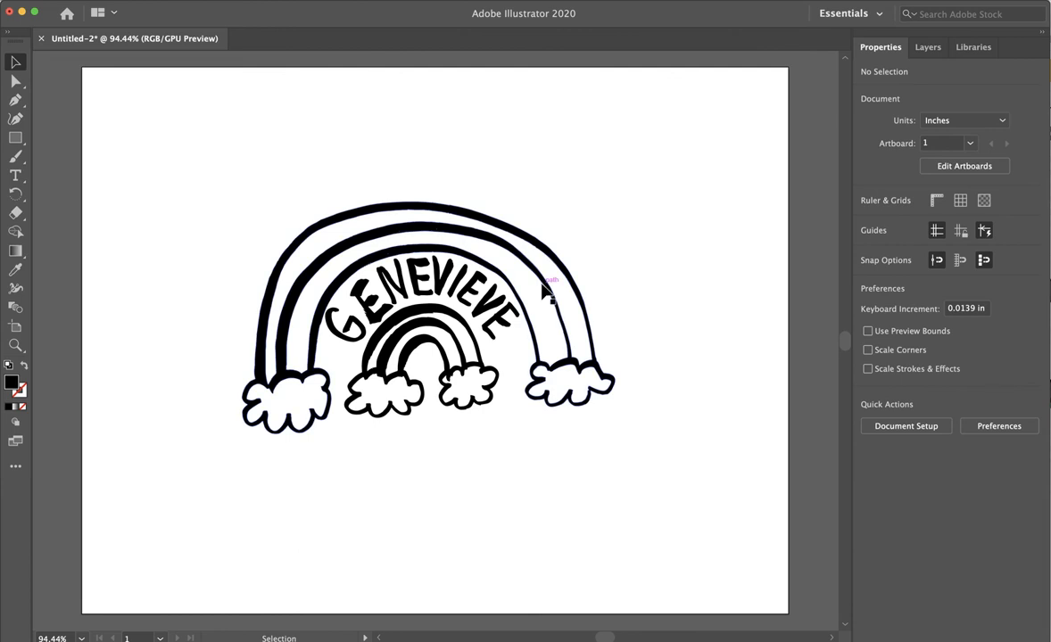
pyautogui.moveTo(553, 299)
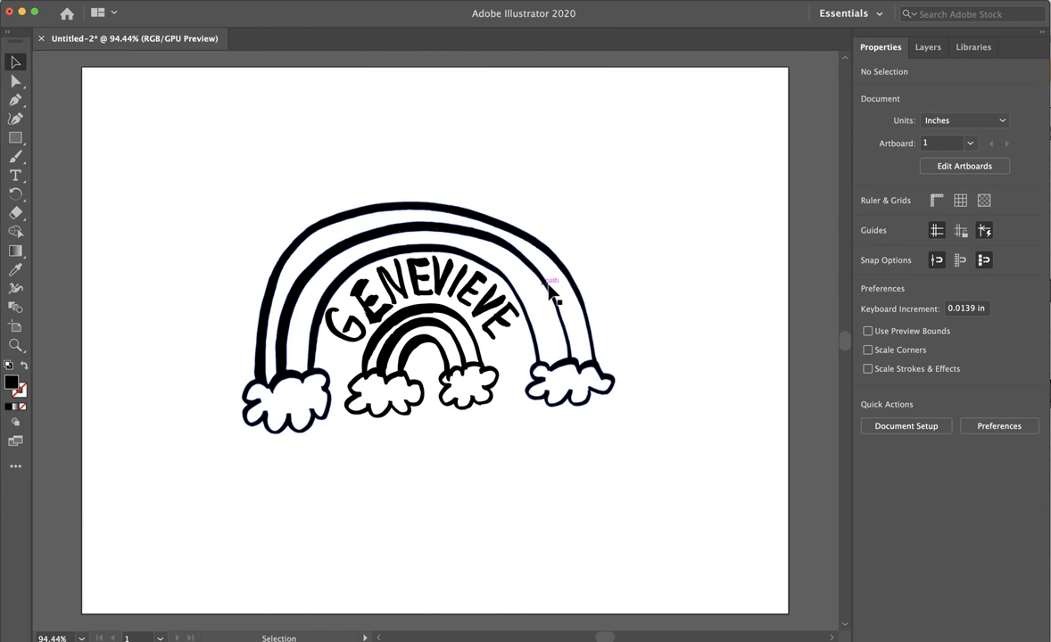